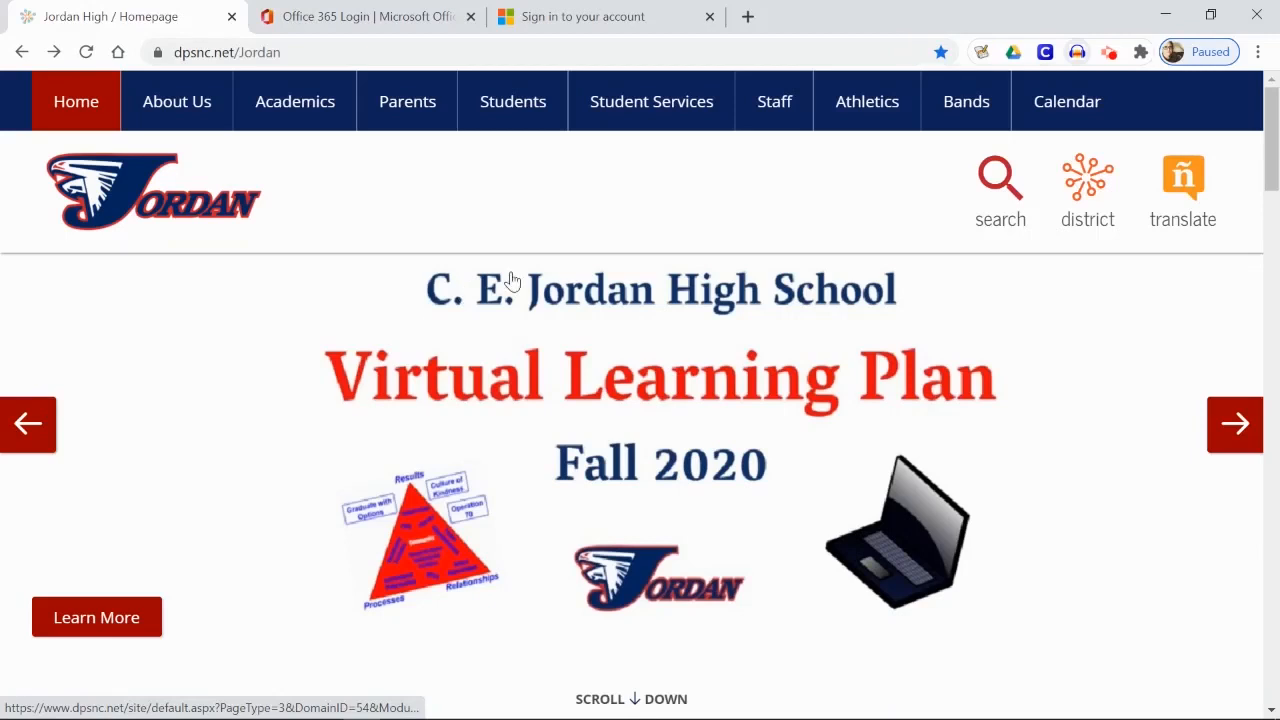
- Switch to the Office 365 Login tab showing office.com's Welcome to Office page
click(513, 101)
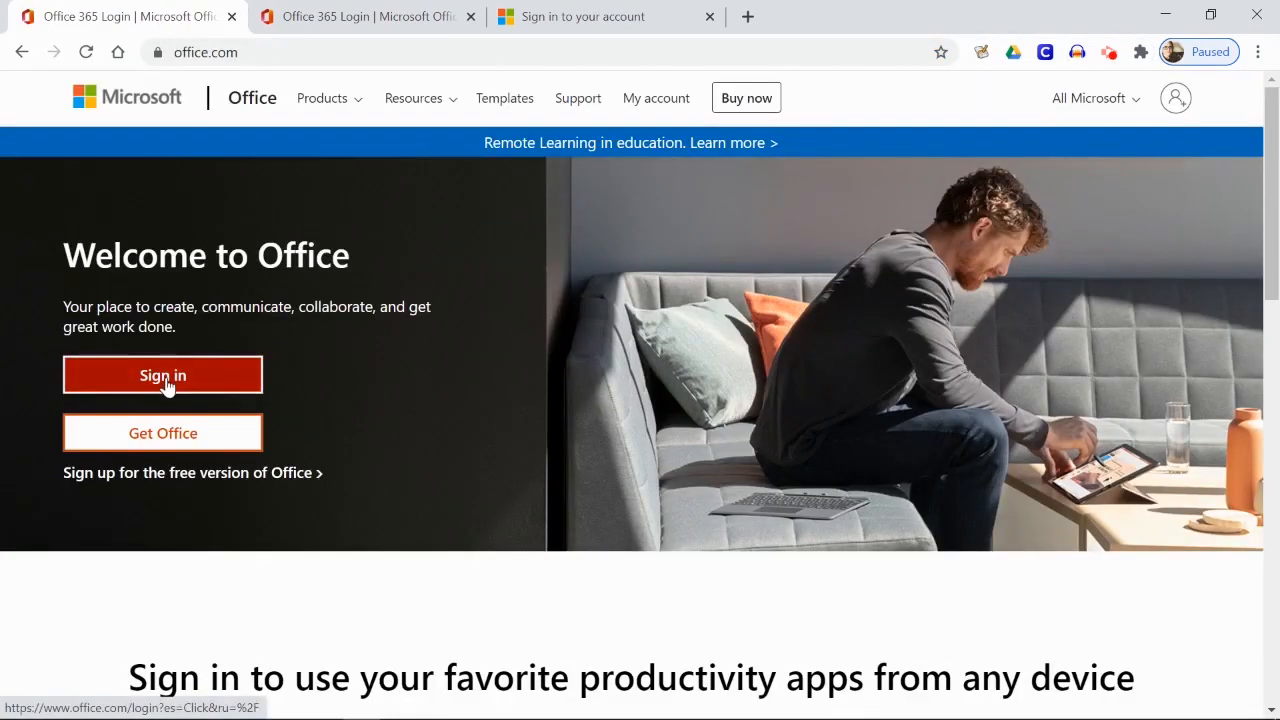
click(163, 375)
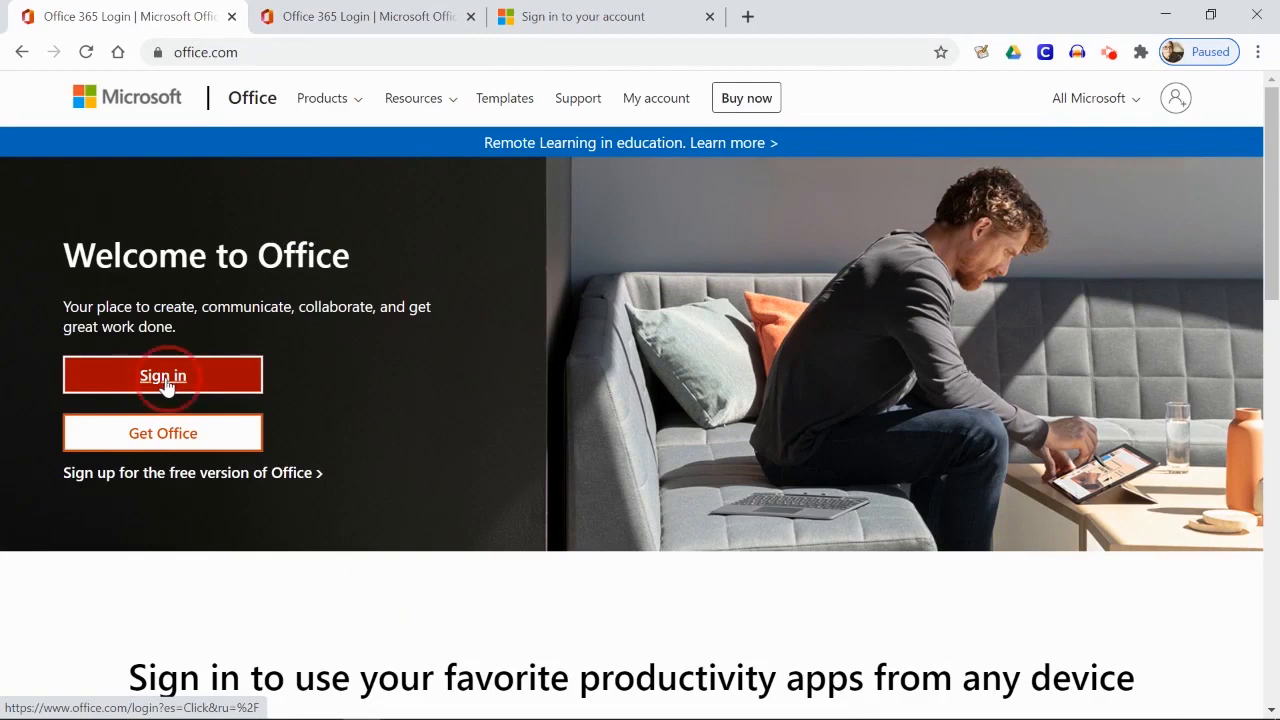
click(163, 375)
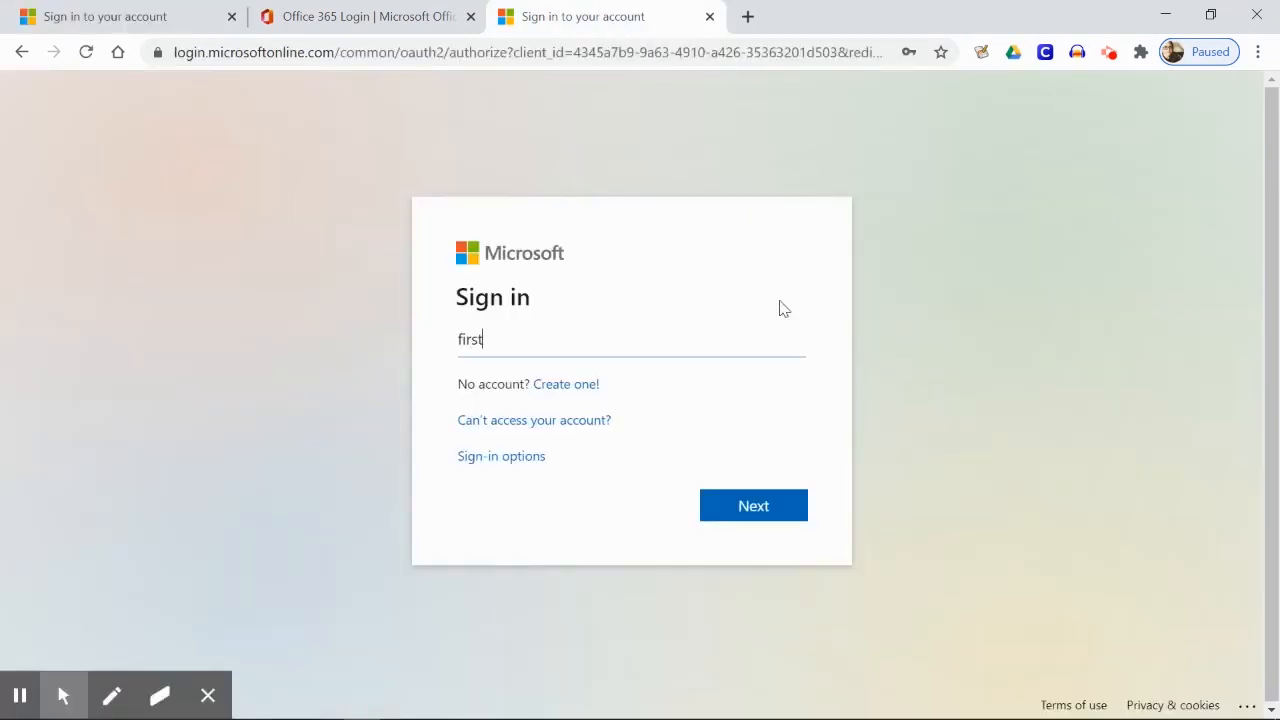
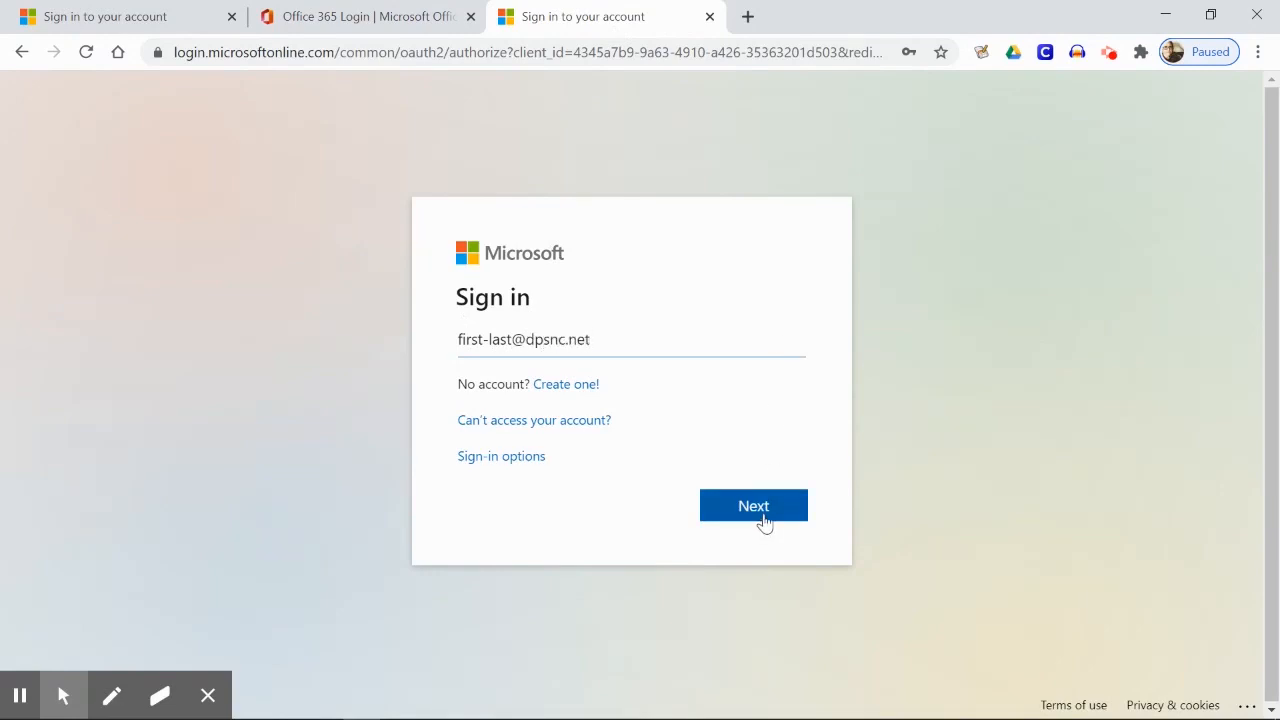
click(753, 505)
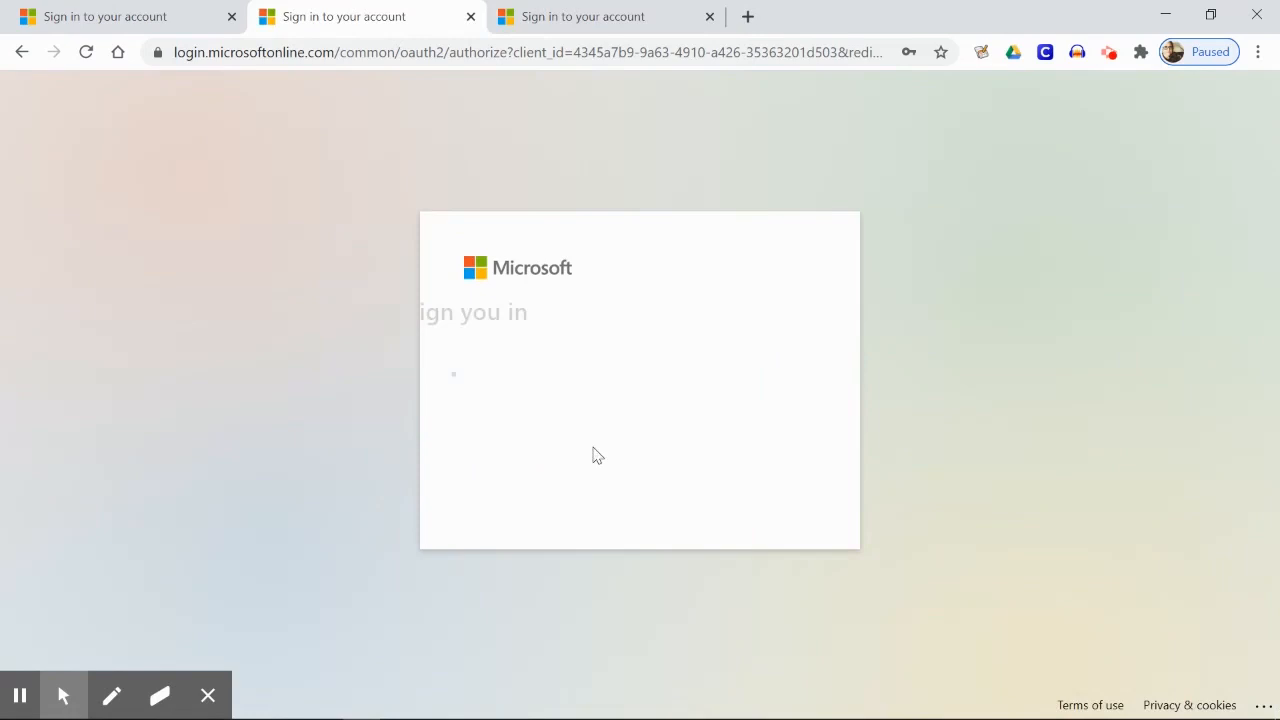
click(367, 16)
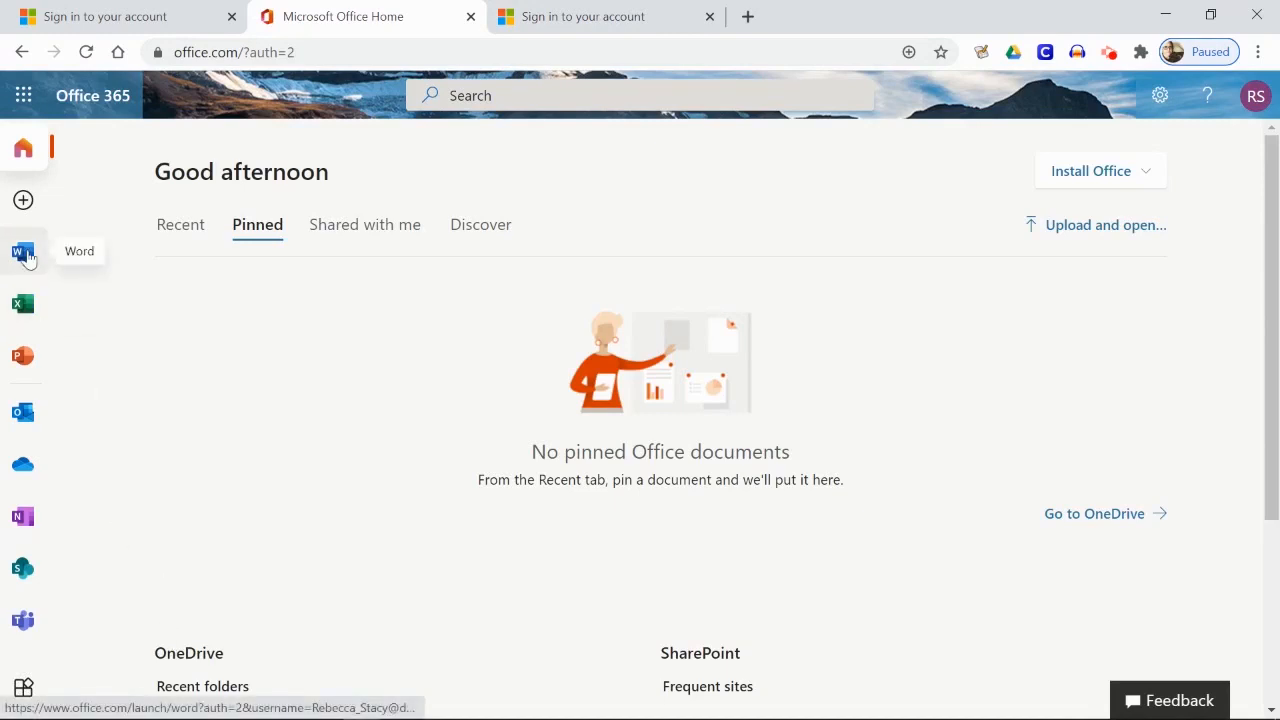
mouse_move(22, 303)
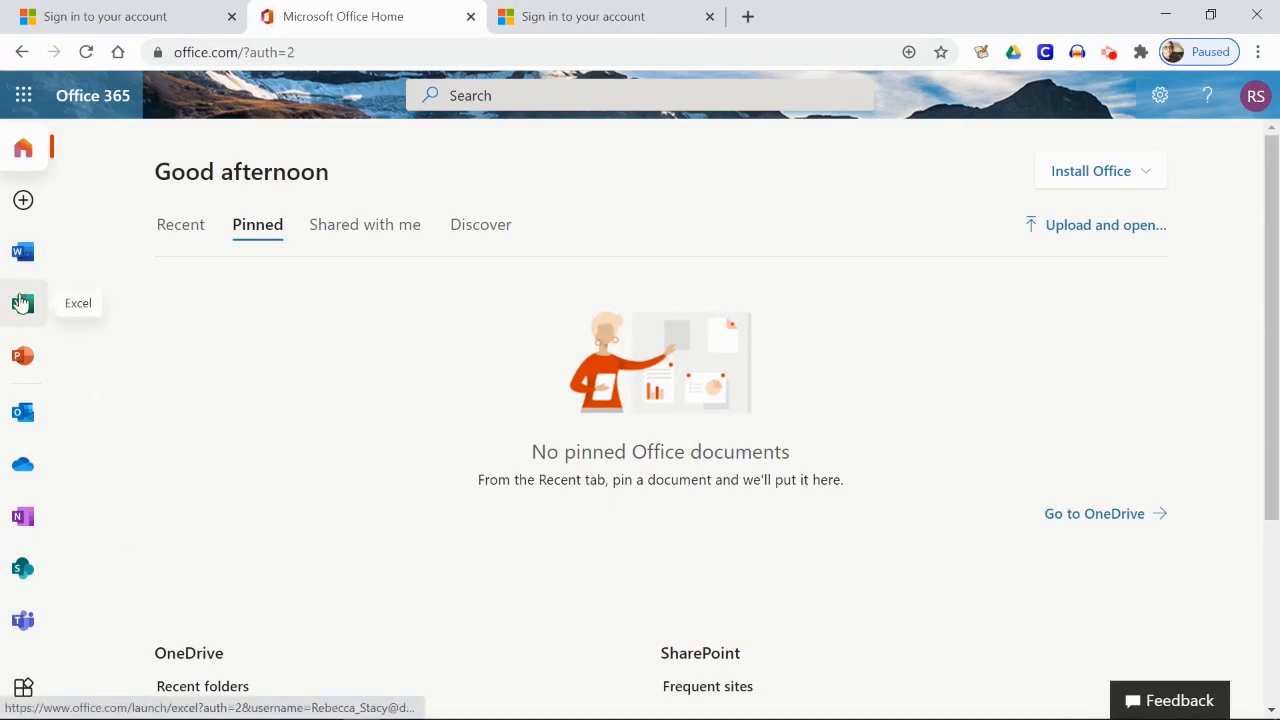
mouse_move(22, 356)
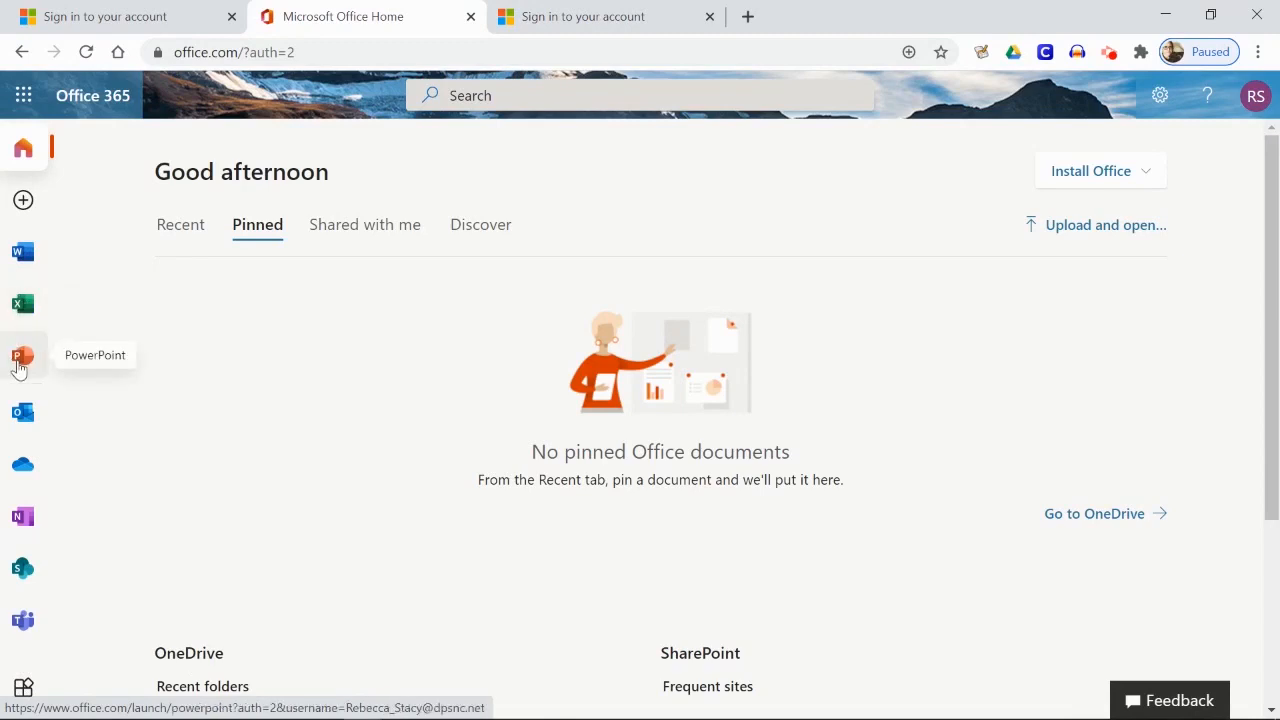
mouse_move(22, 412)
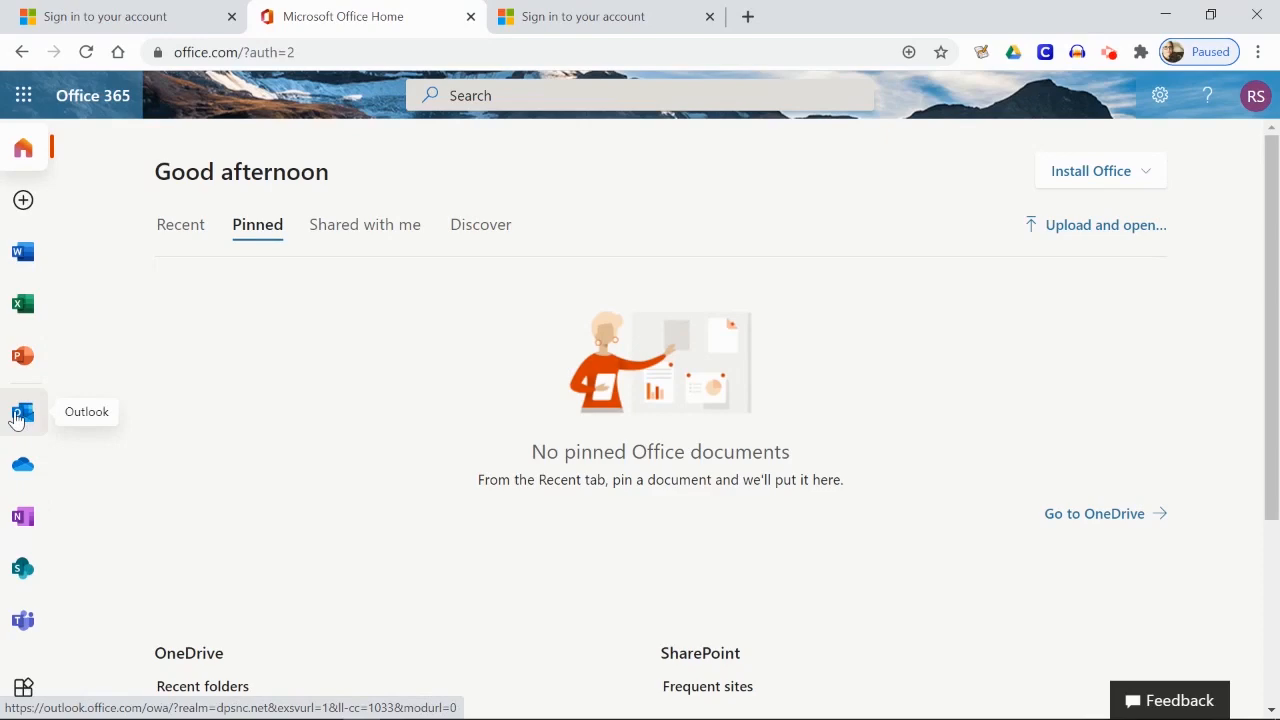
- Open Outlook mail from the Office 365 app rail
click(22, 411)
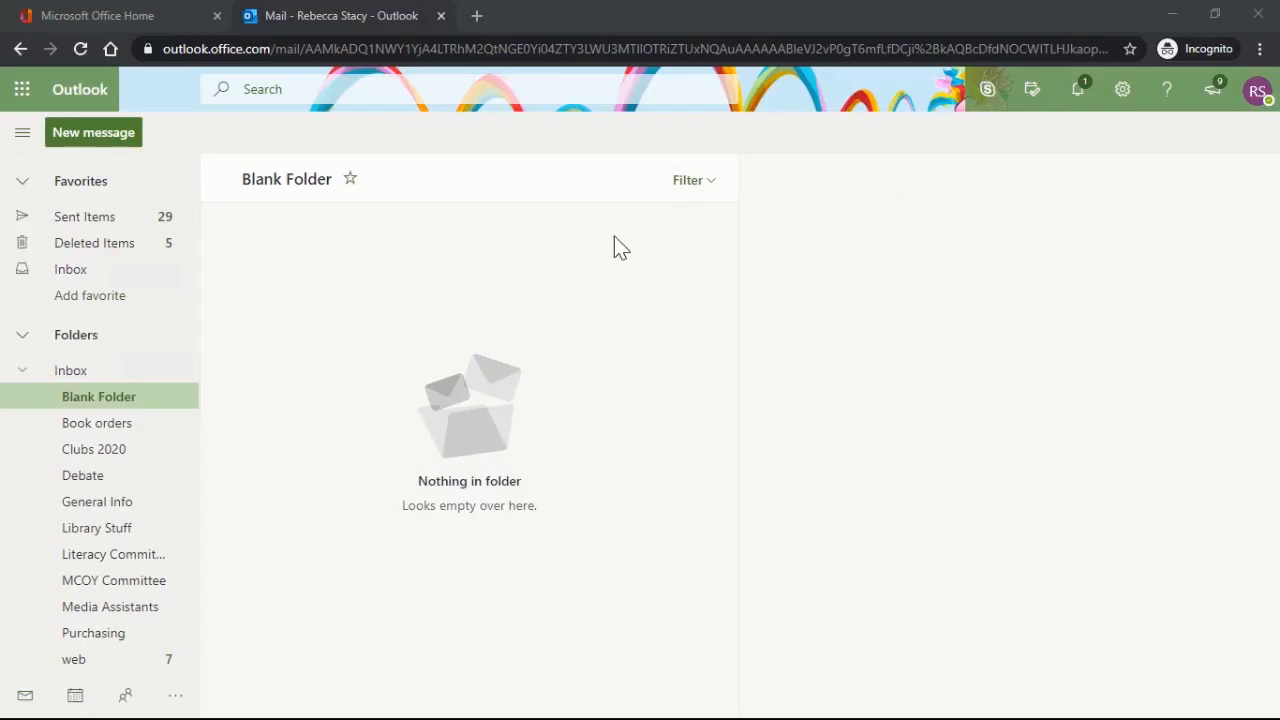
mouse_move(343, 270)
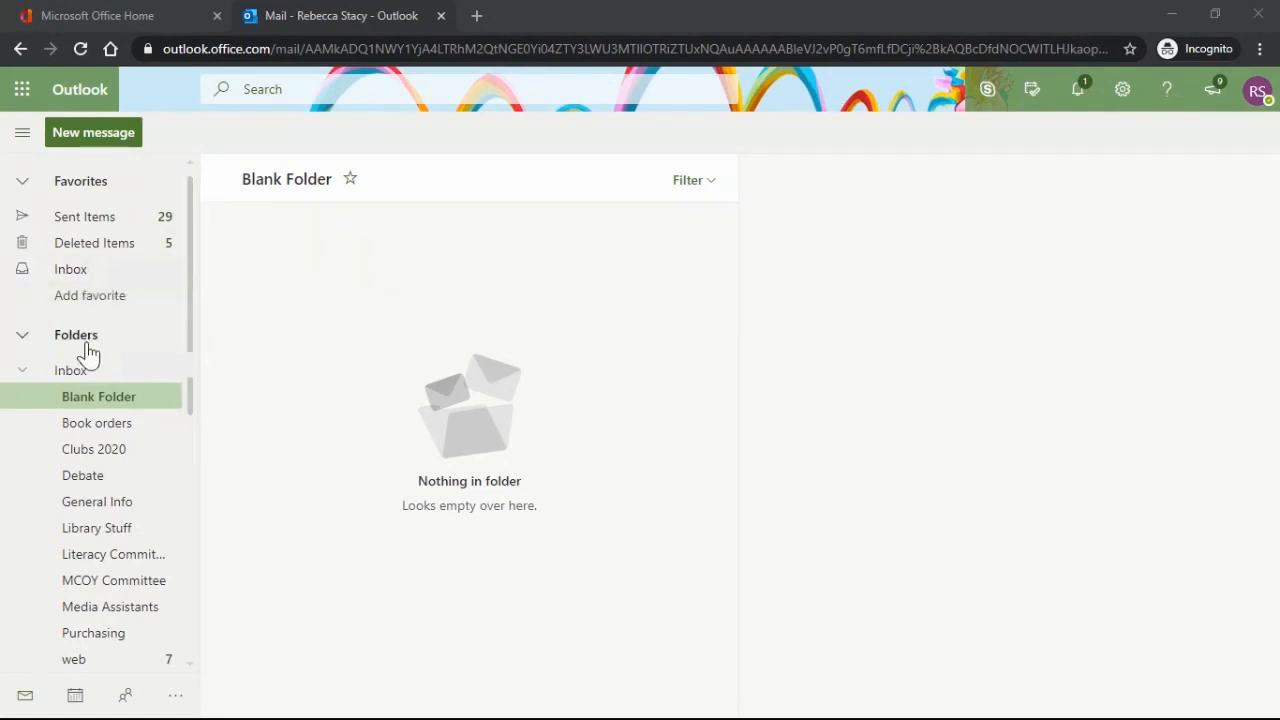
mouse_move(87, 340)
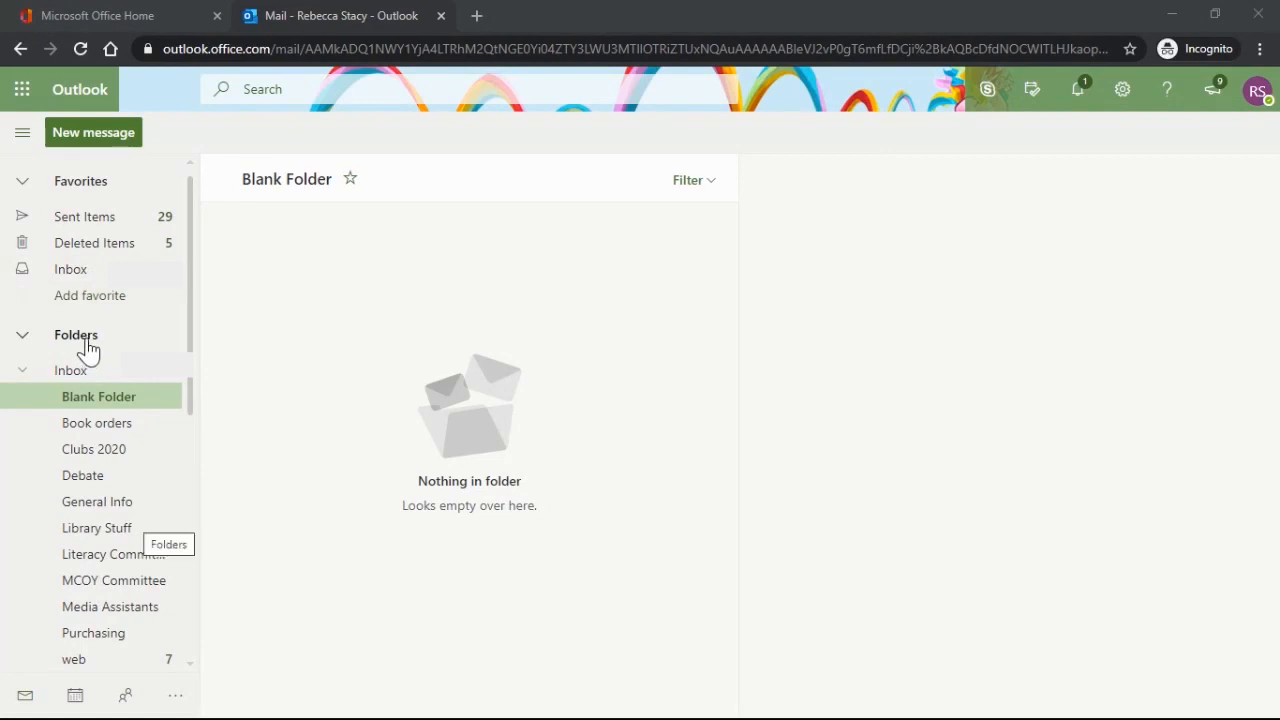
mouse_move(113, 216)
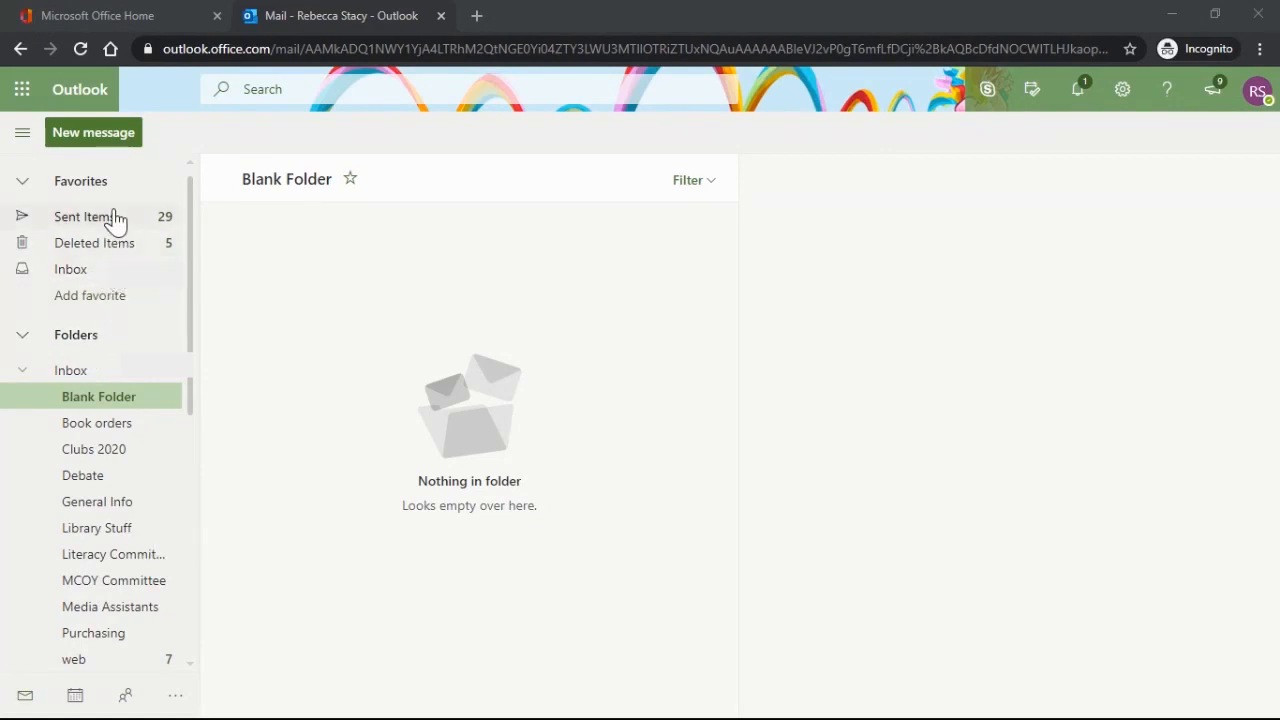
mouse_move(105, 247)
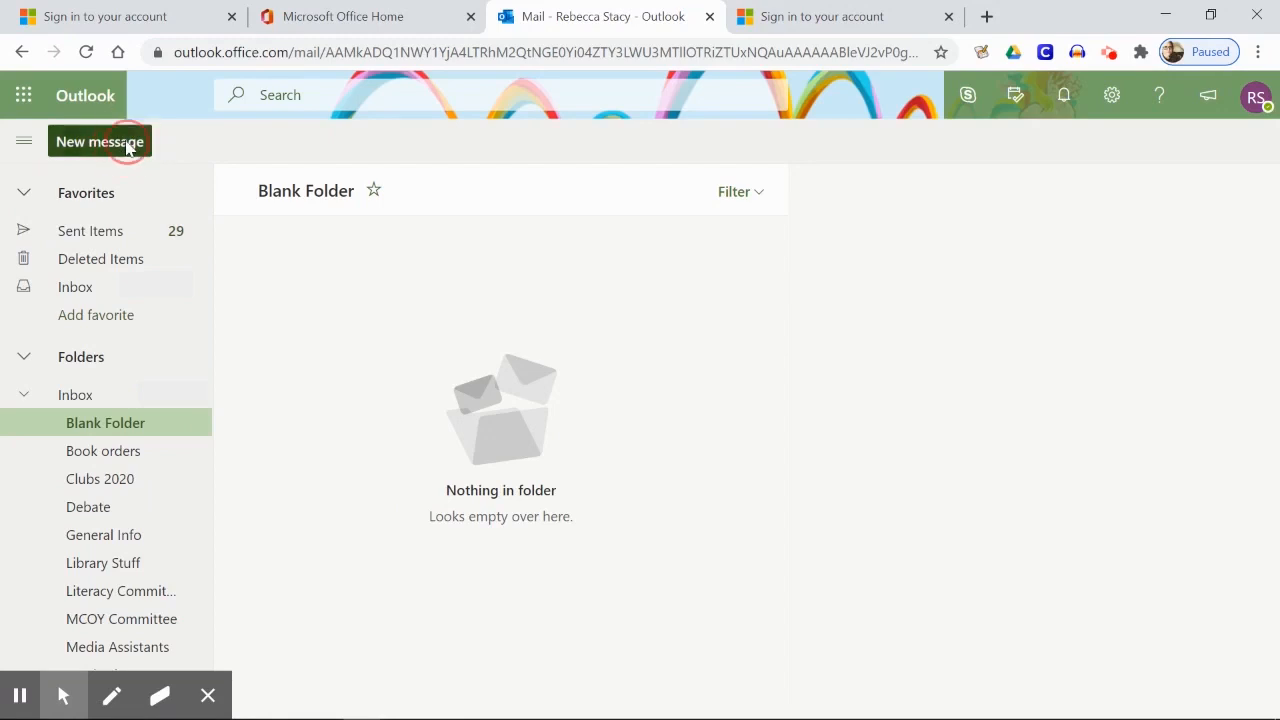
- Send yourself an email with subject 'Test' and body 'Test email.'
click(99, 141)
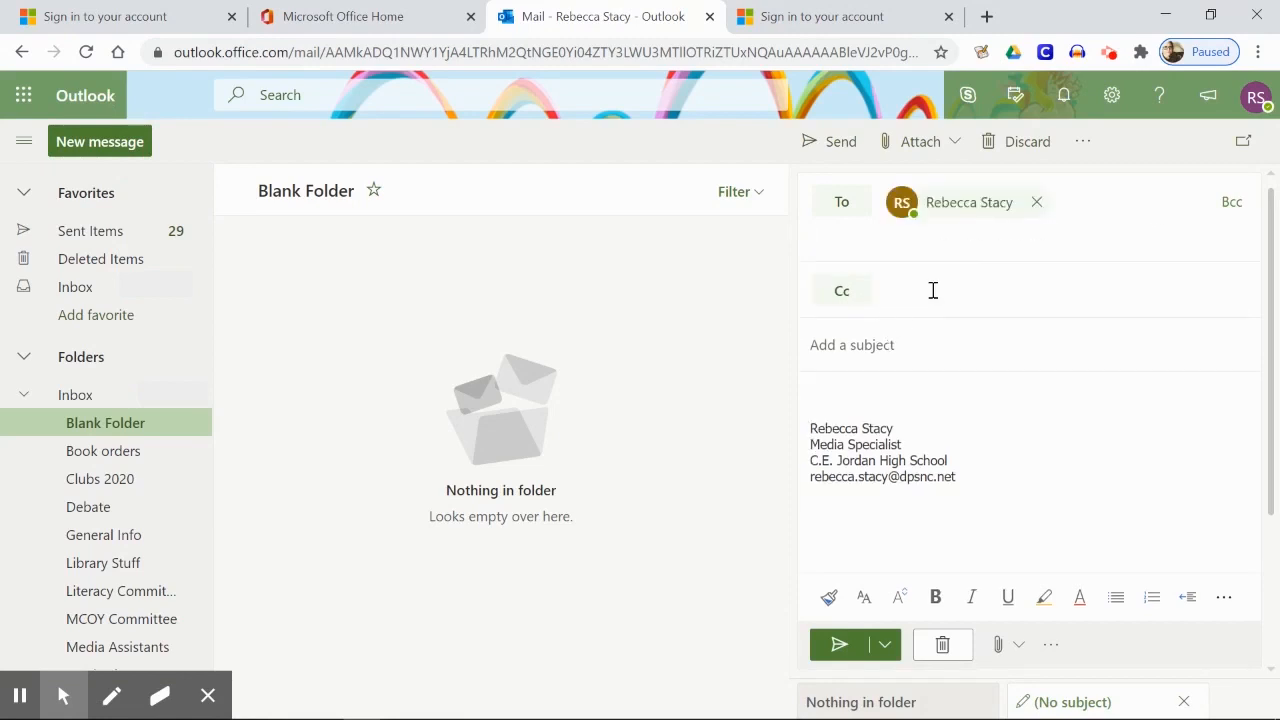
text(Test)
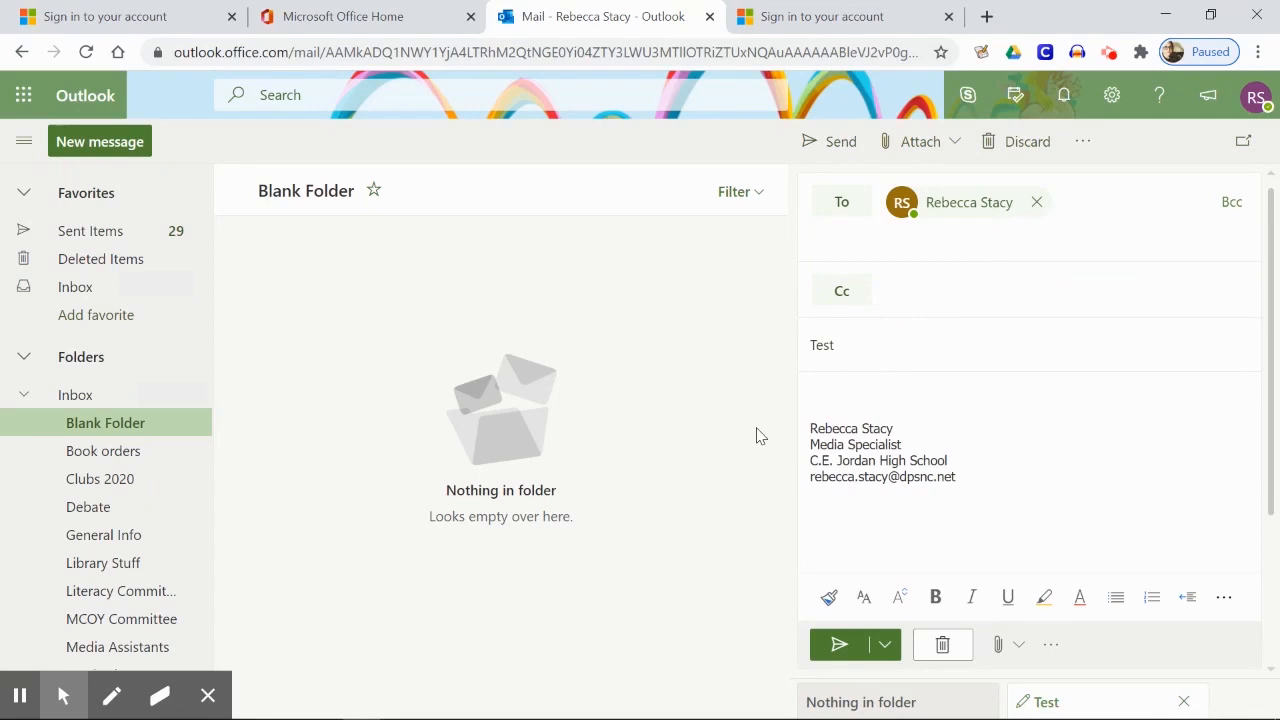
mouse_move(872, 401)
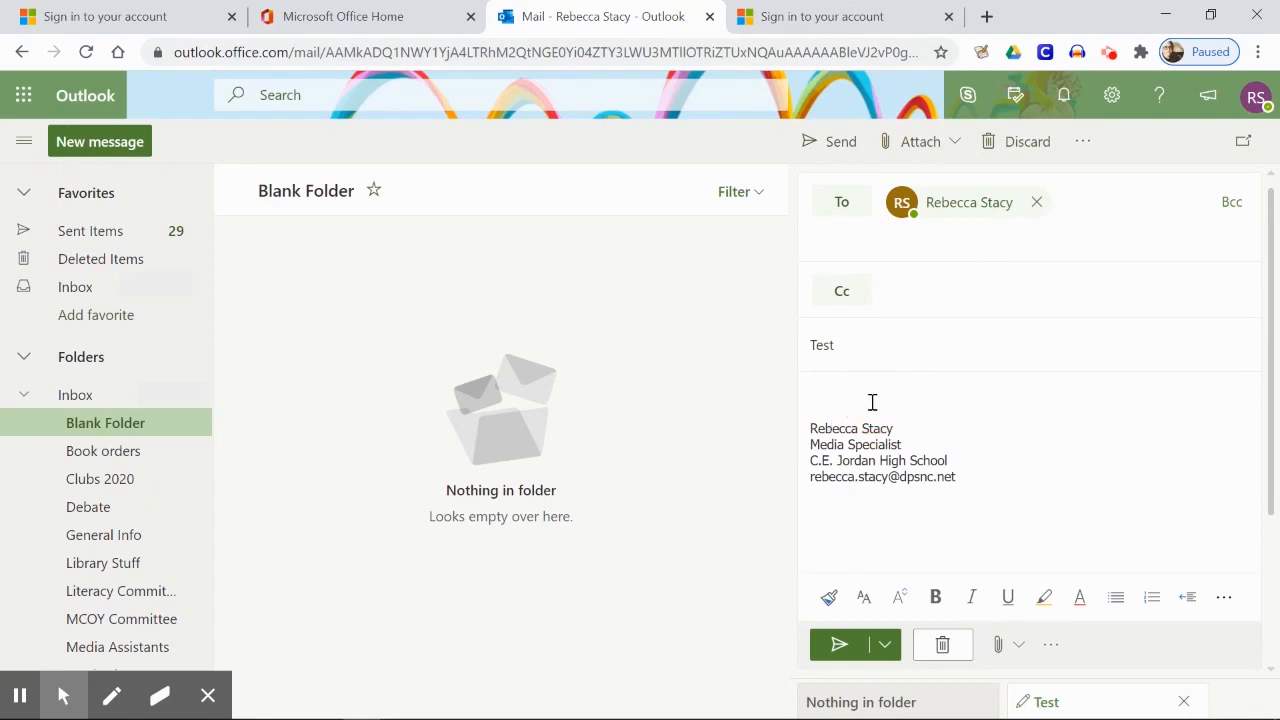
text(Test email.)
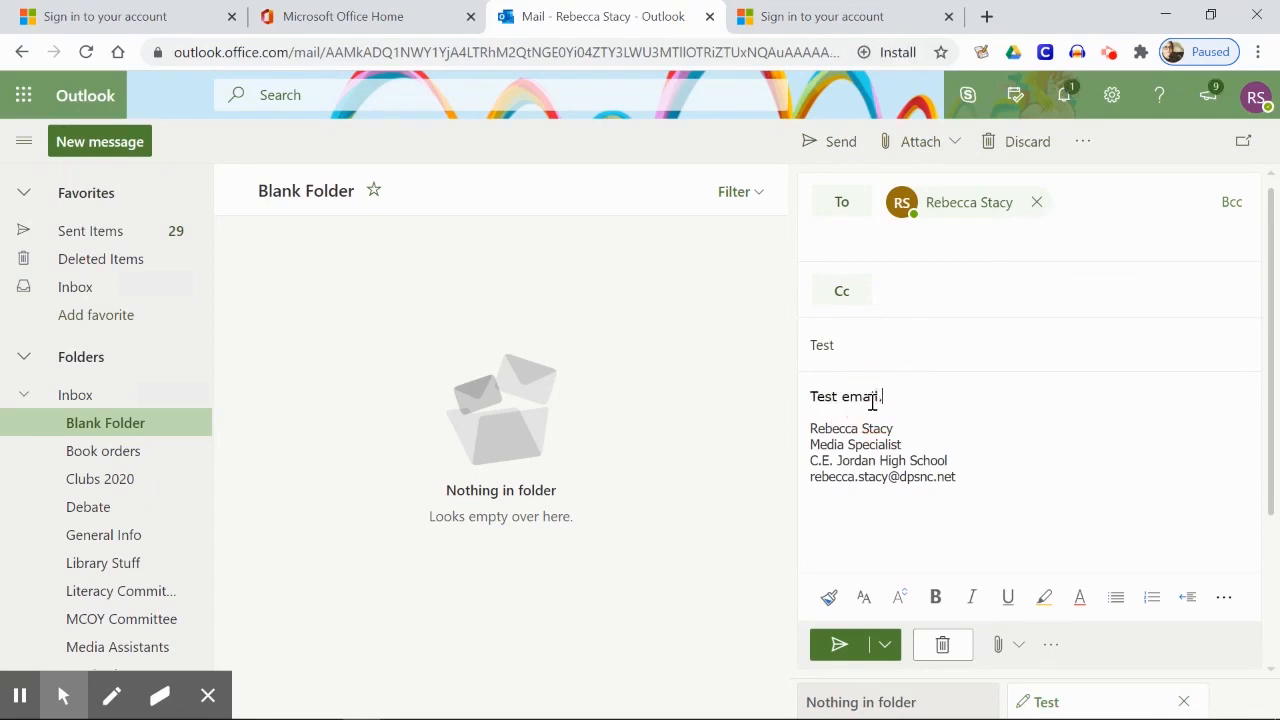
mouse_move(838, 643)
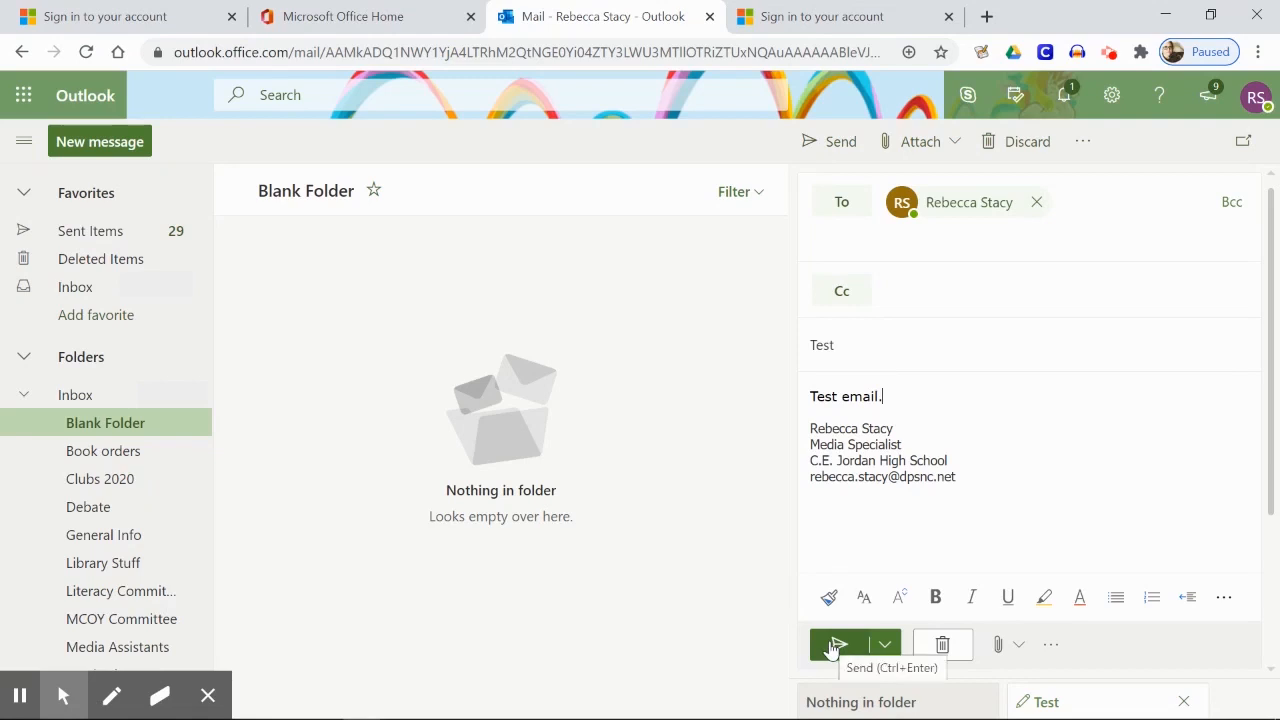
click(836, 643)
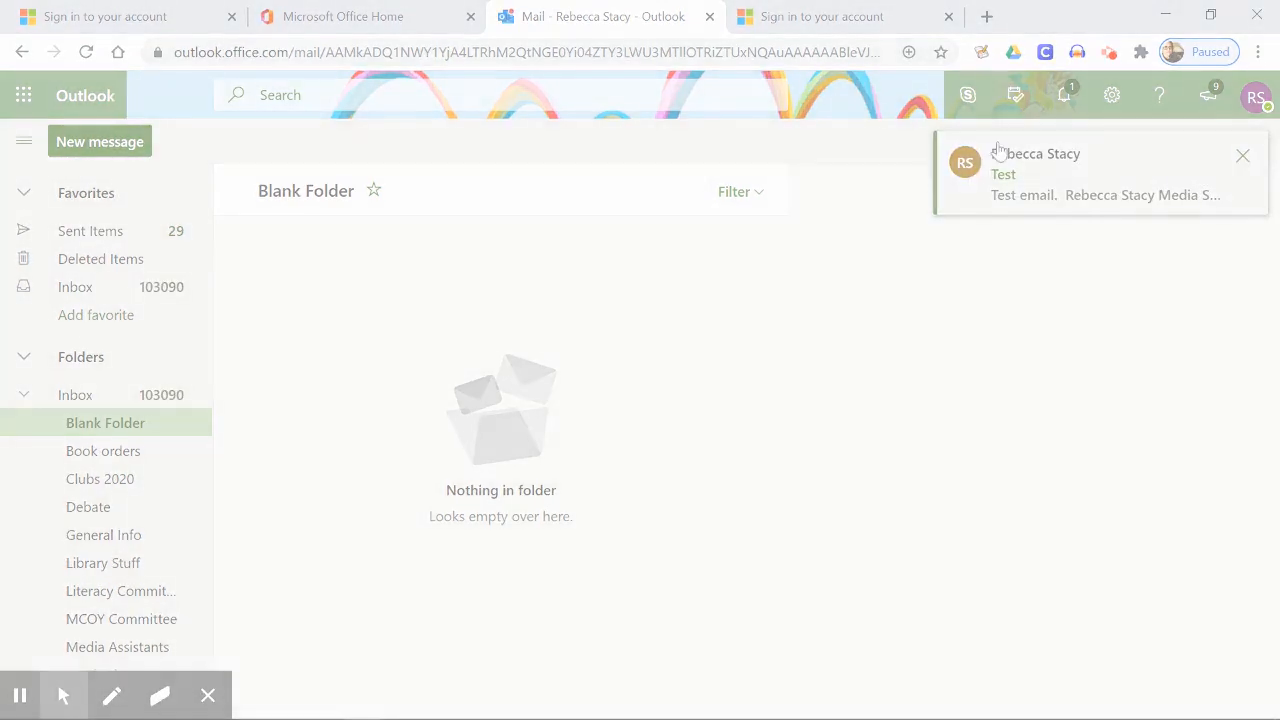
click(365, 16)
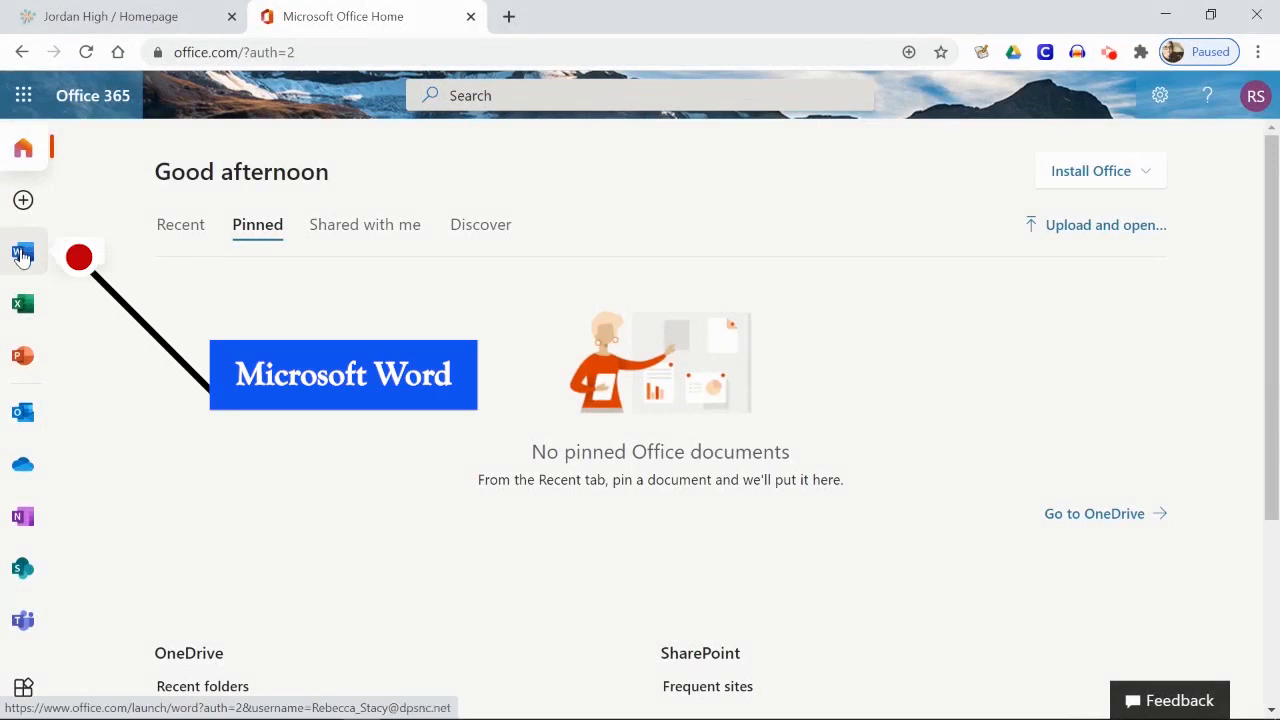
- Create a blank Word document reading 'It's Word, but in a browser!'
click(22, 251)
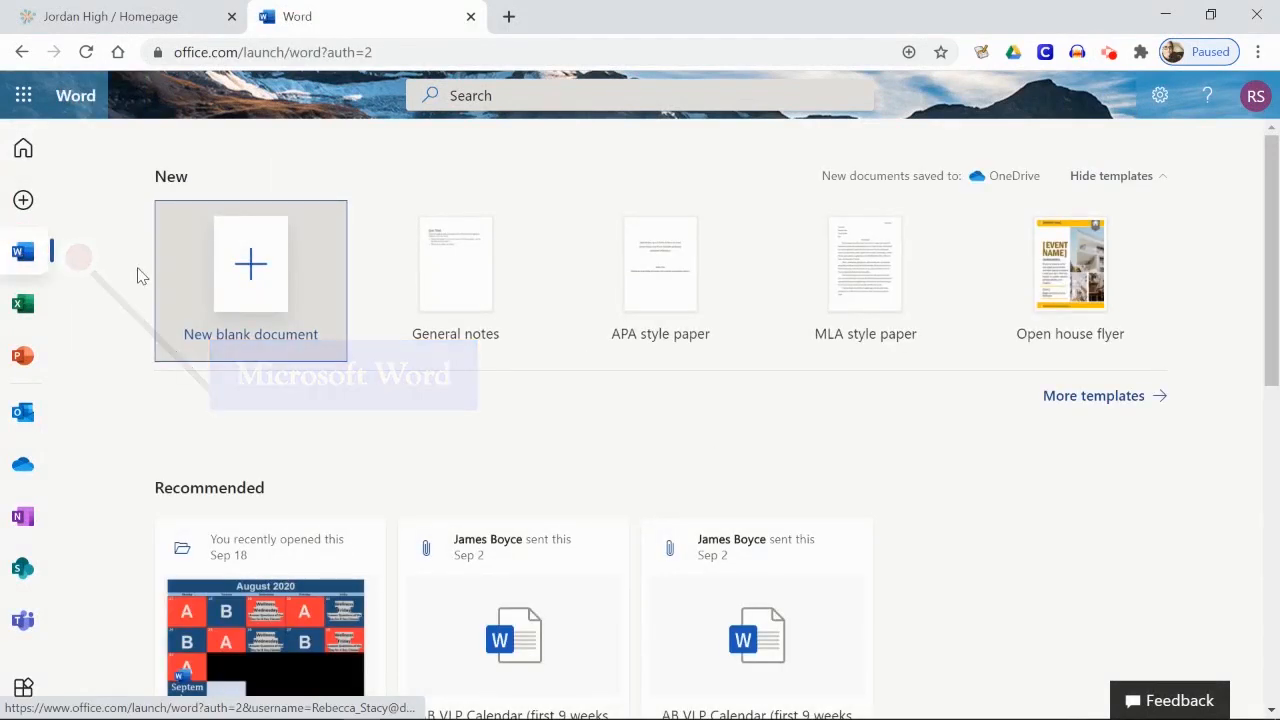
click(250, 264)
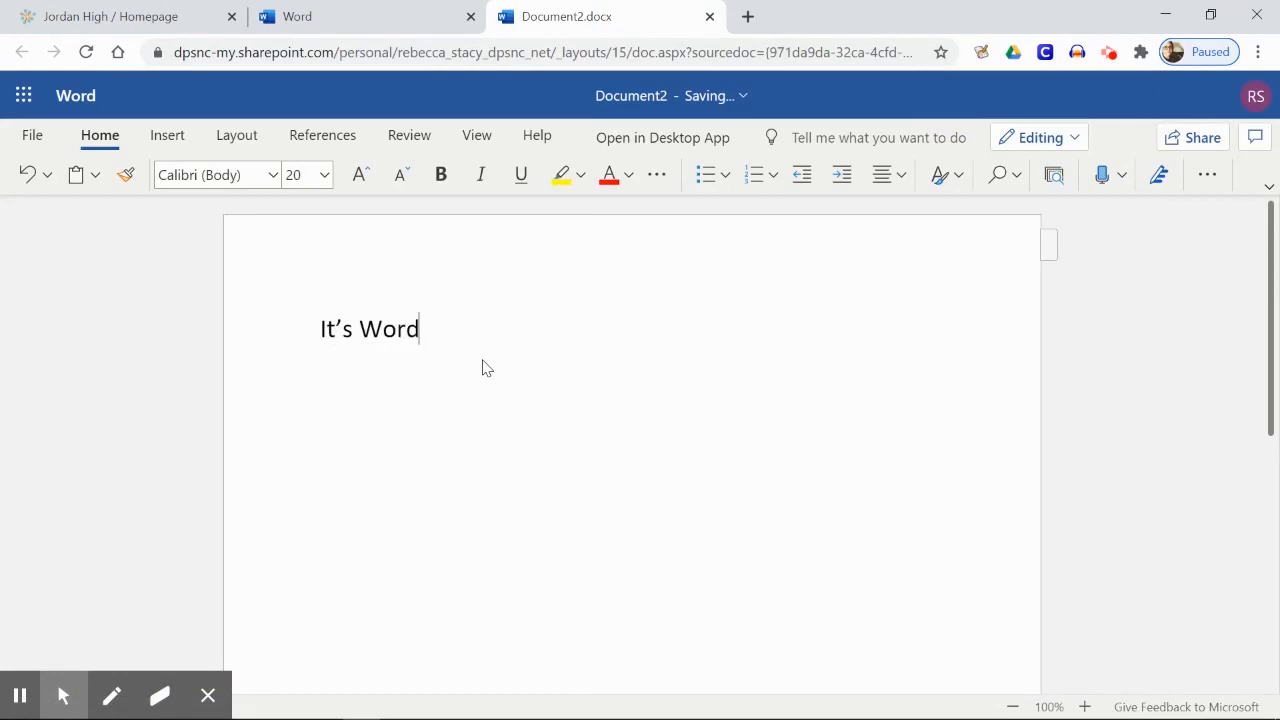
text(, but in a bros)
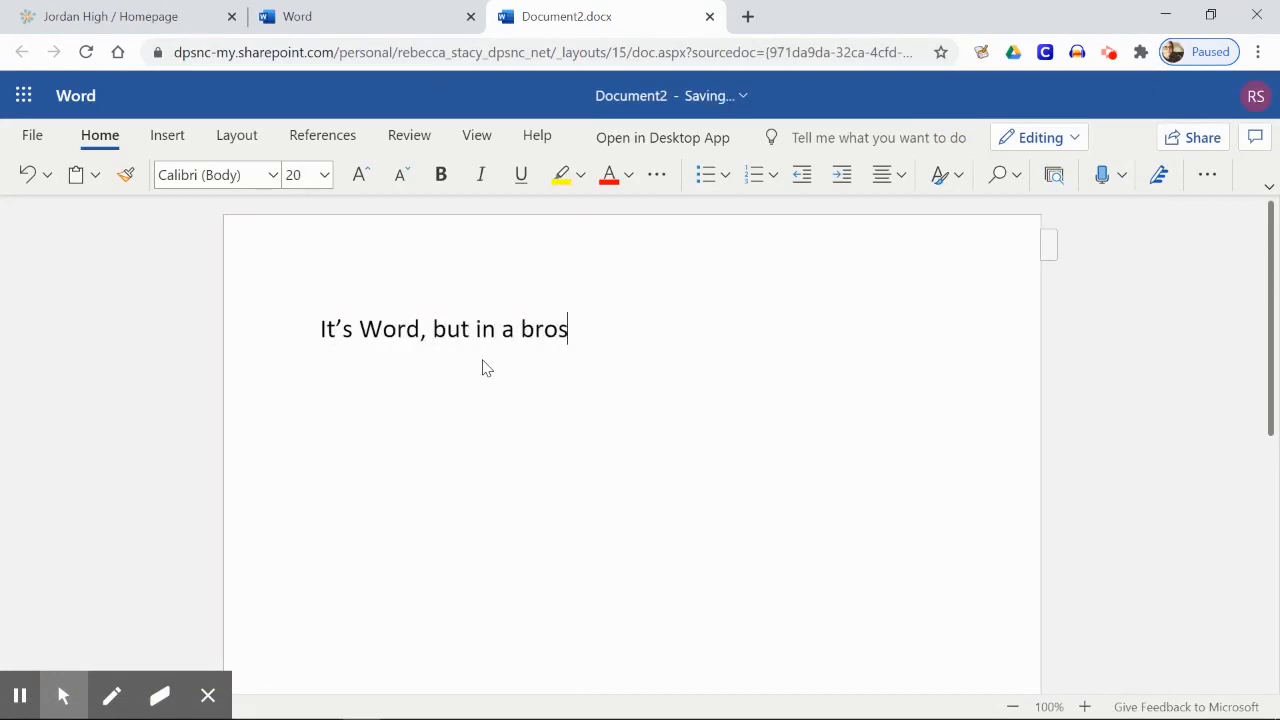
text(wser!)
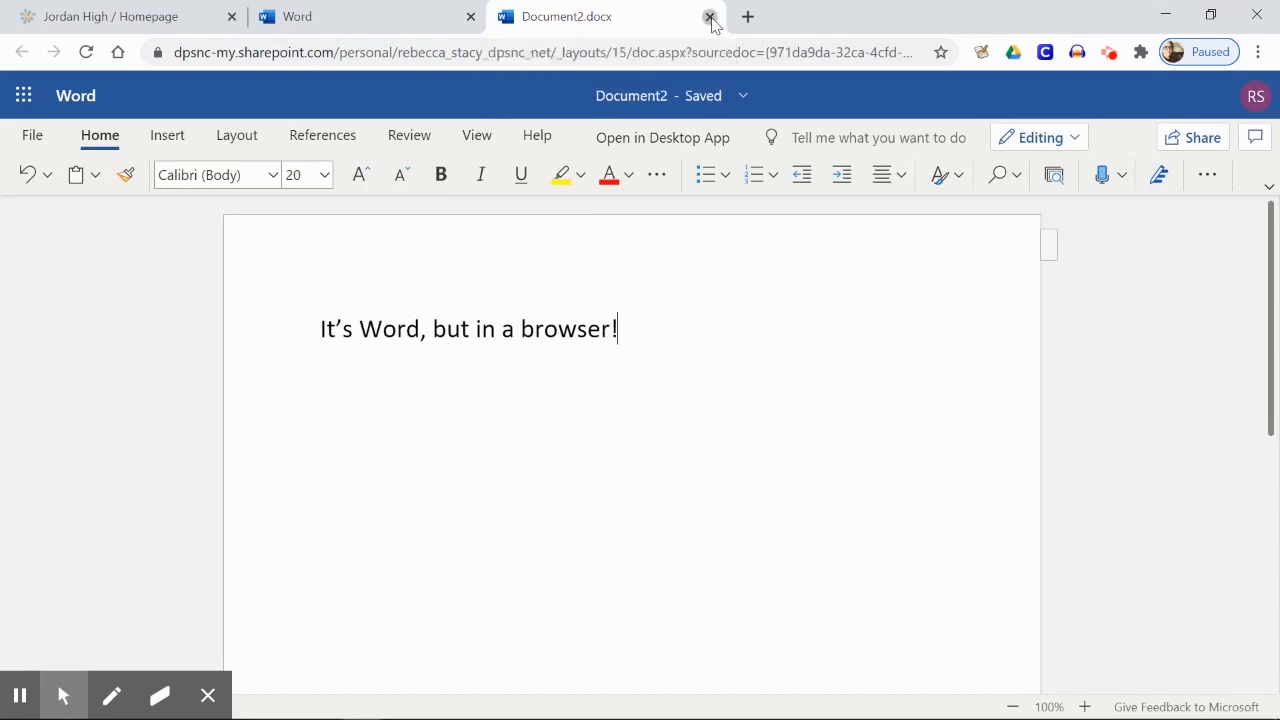
- Close Word, create a blank Excel workbook, select B3:H14, then close it
click(710, 17)
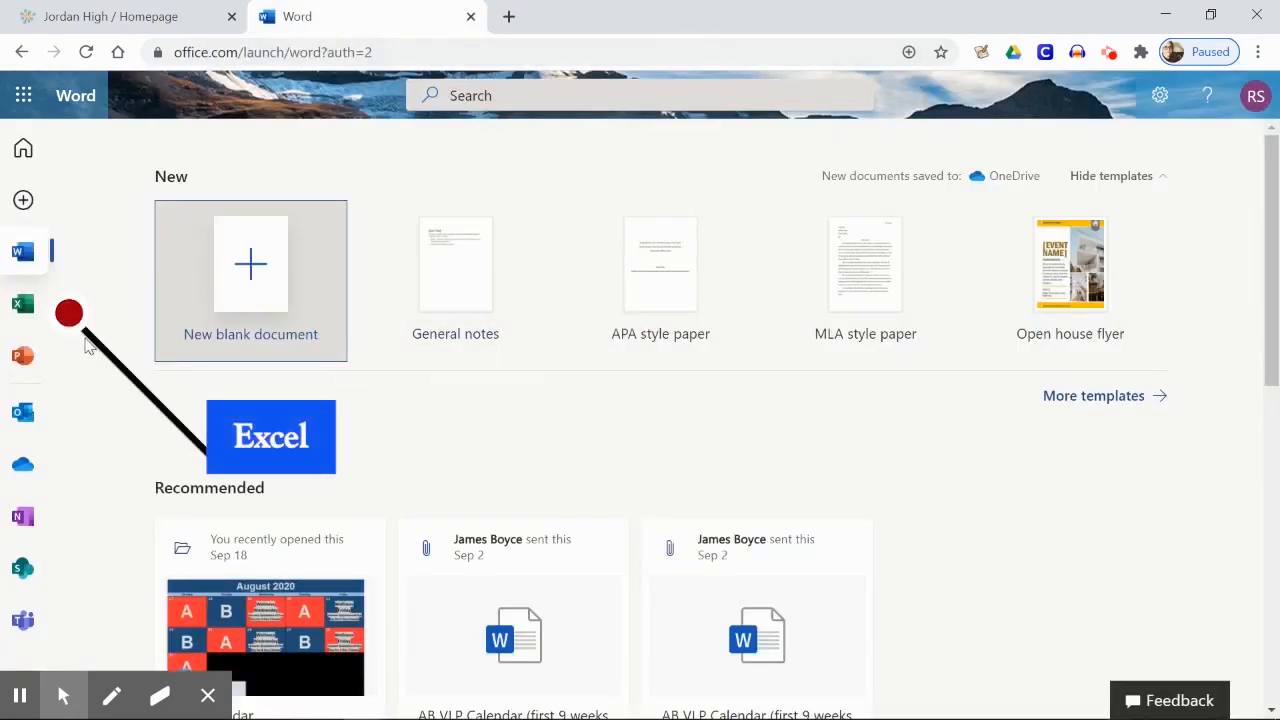
click(22, 303)
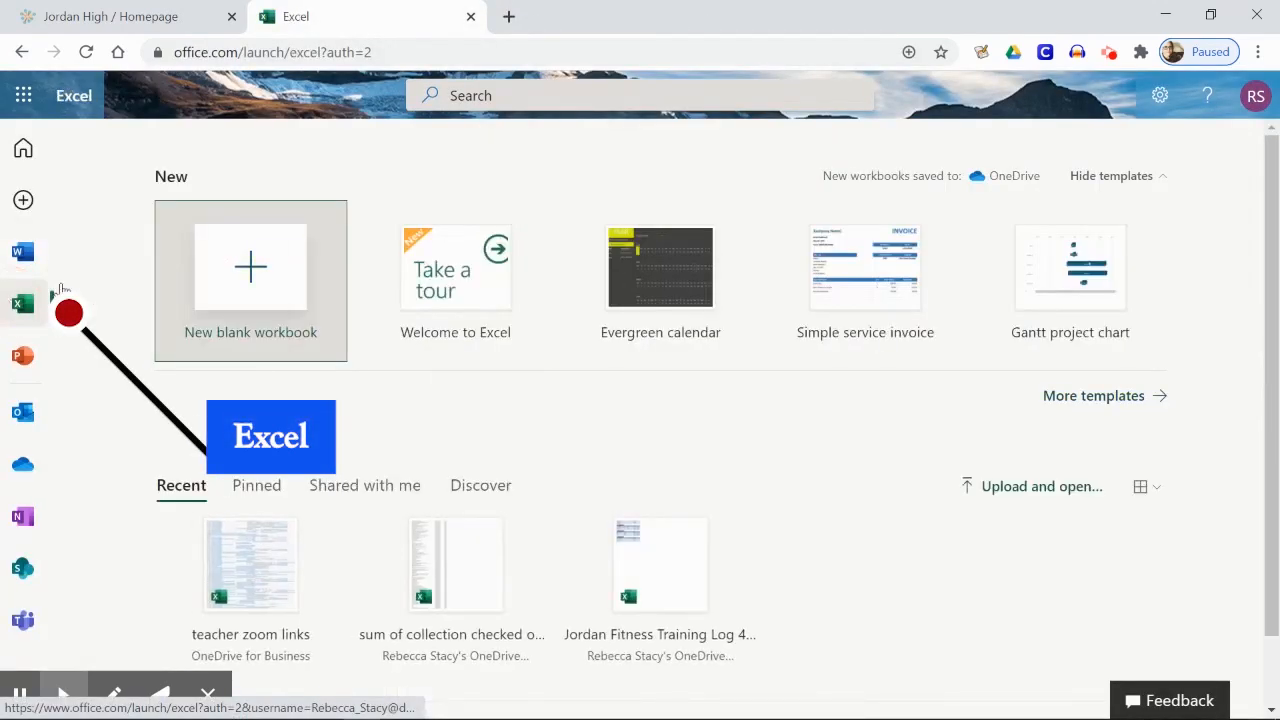
click(250, 267)
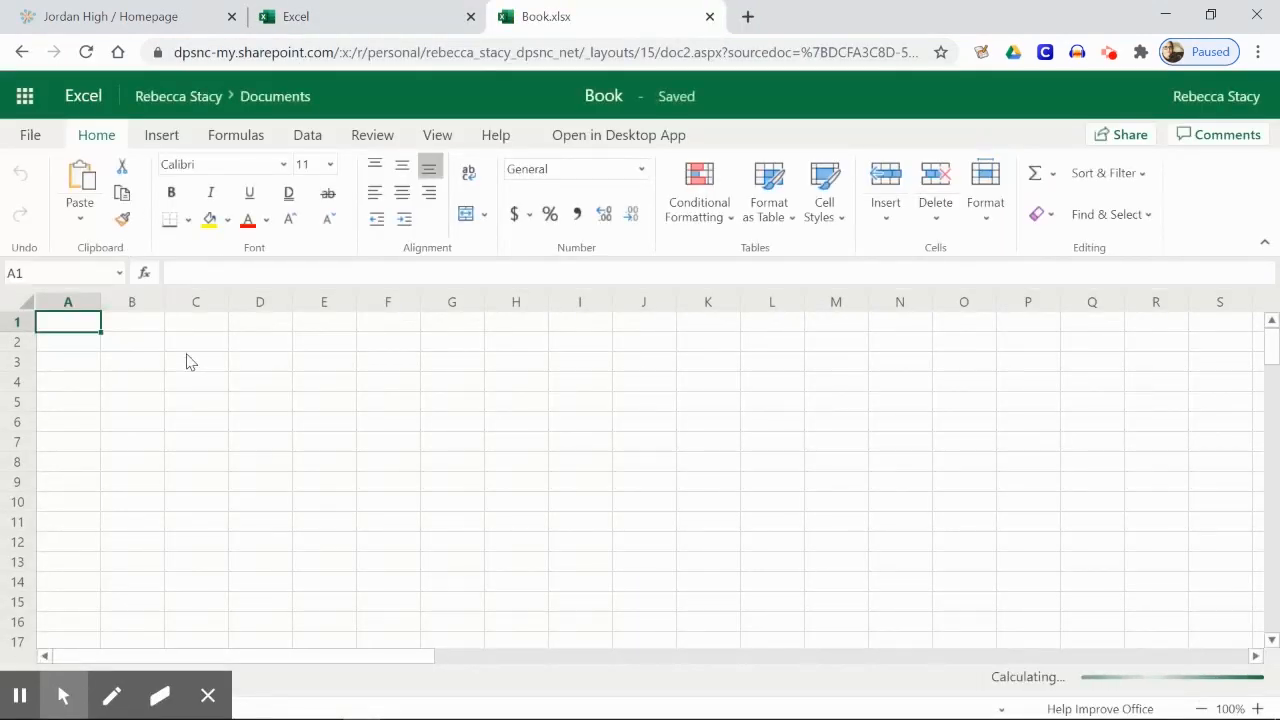
drag(132, 362, 196, 402)
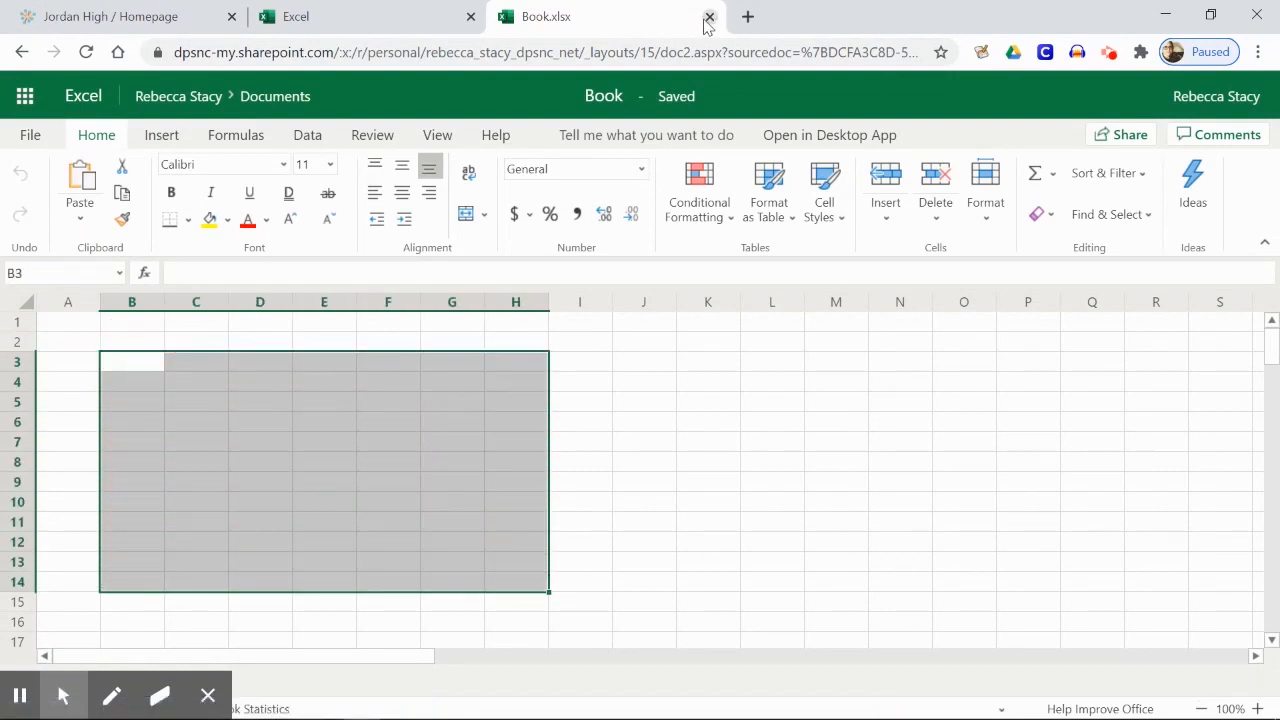
click(709, 17)
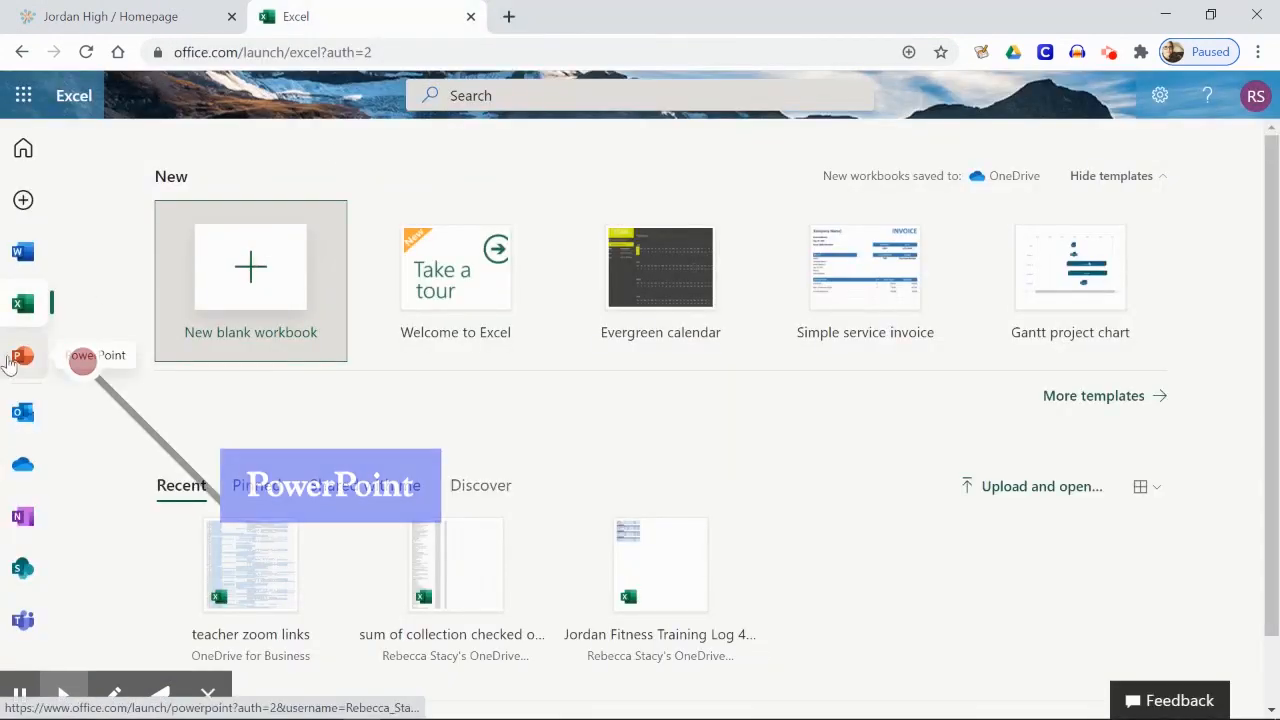
- Create a blank presentation titled 'Your Slideshow Here!' with the ocean-wave design
click(22, 356)
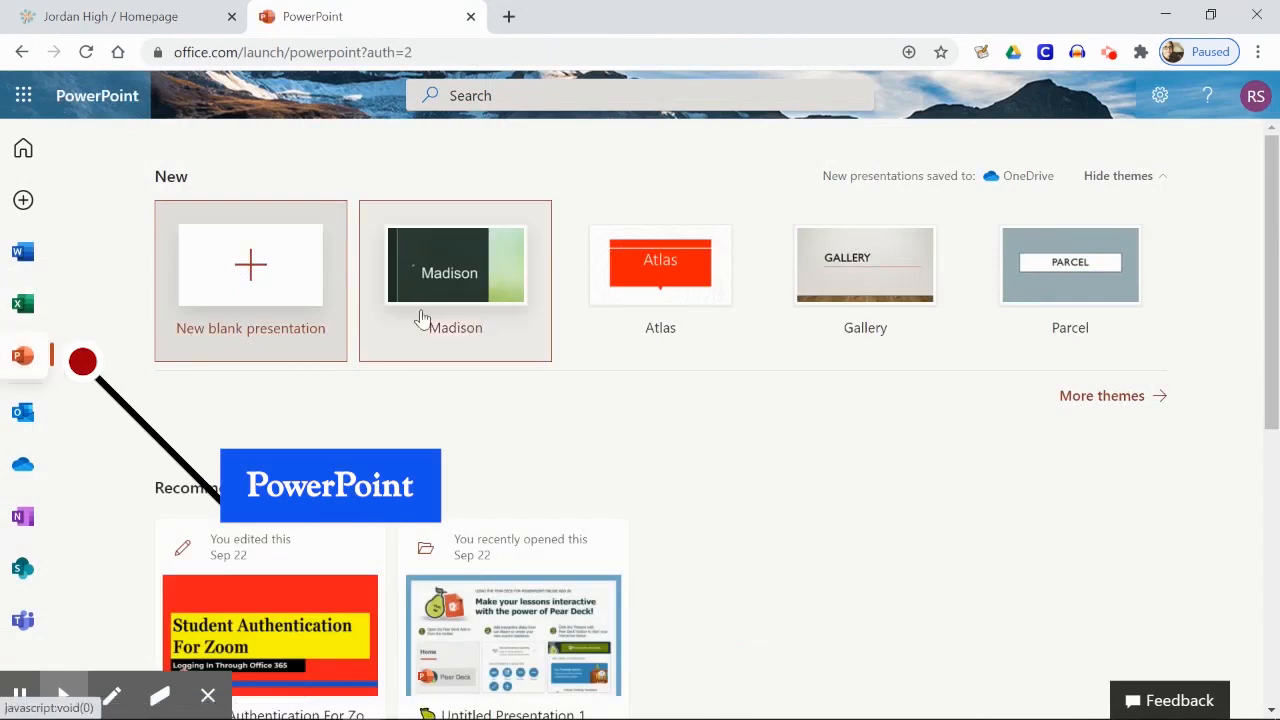
click(250, 265)
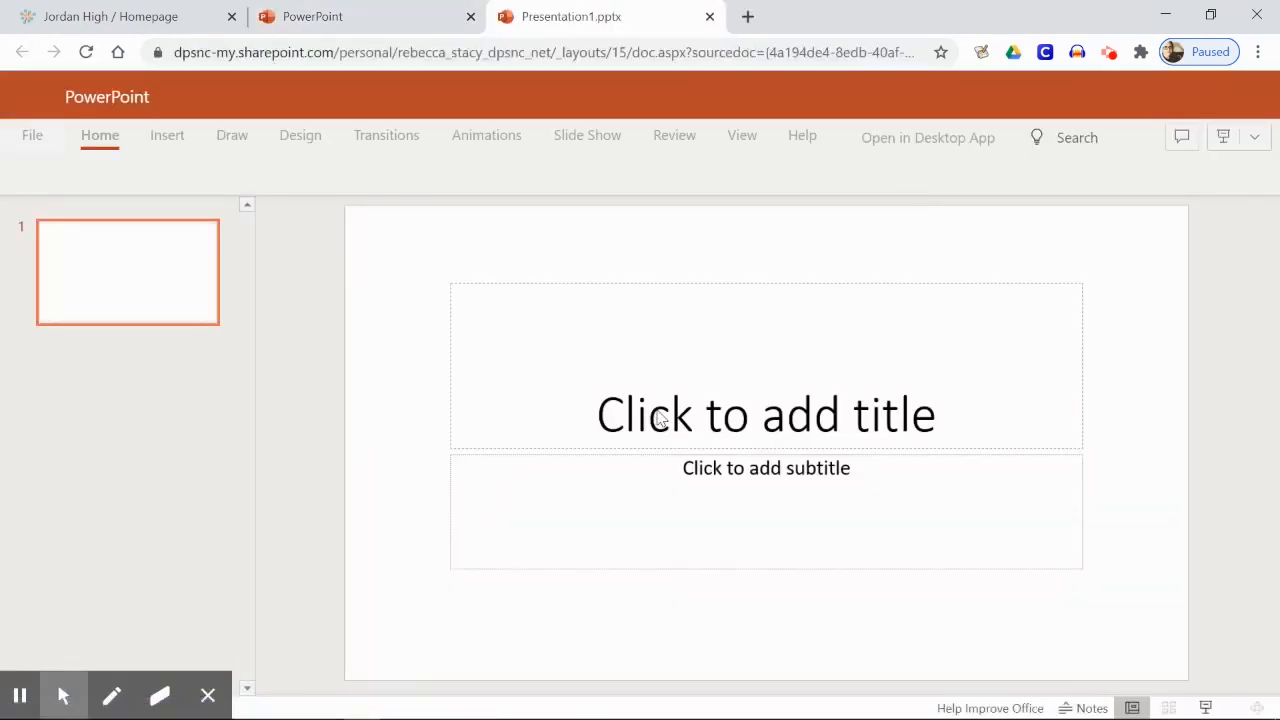
click(658, 413)
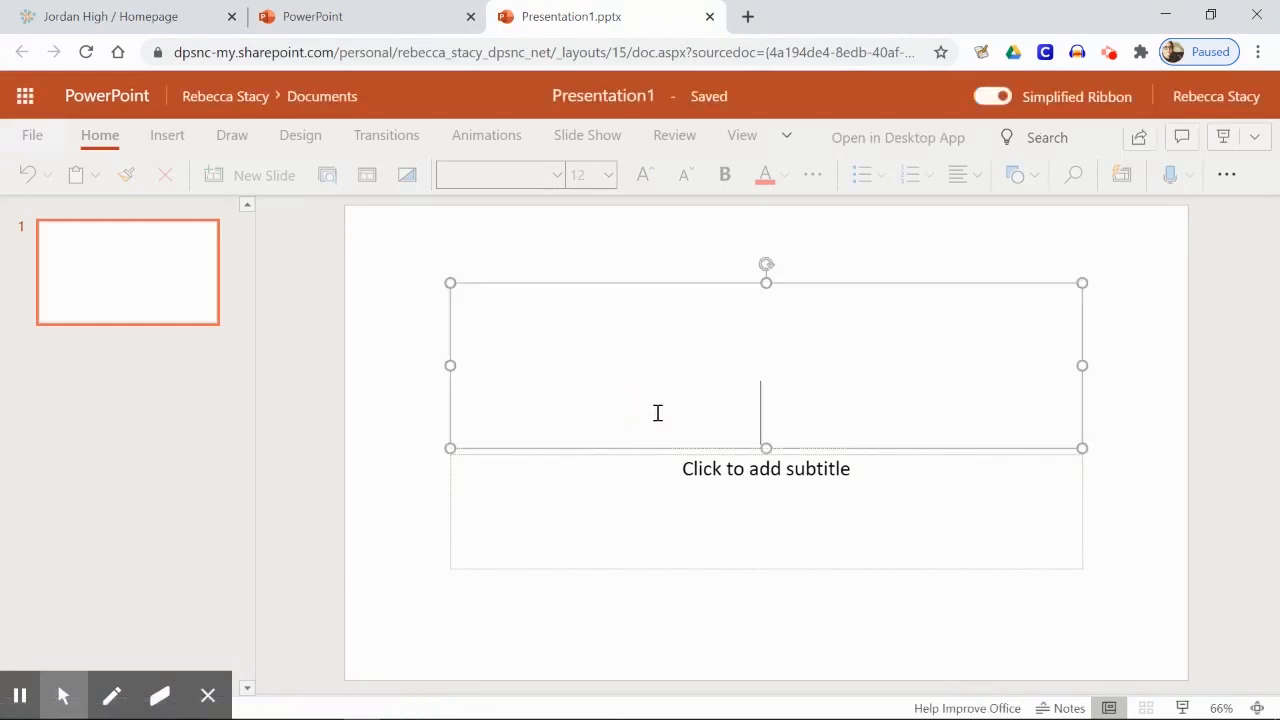
text(Your Slideshow Here!)
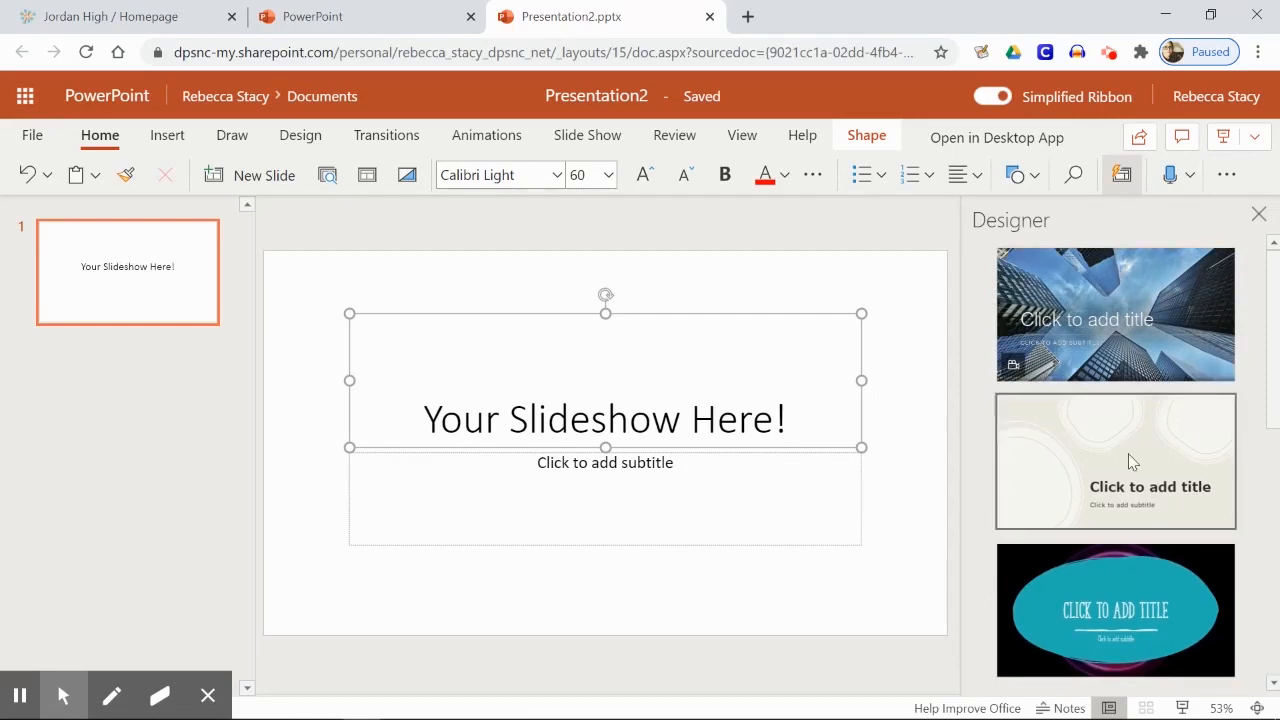
scroll(down, 3)
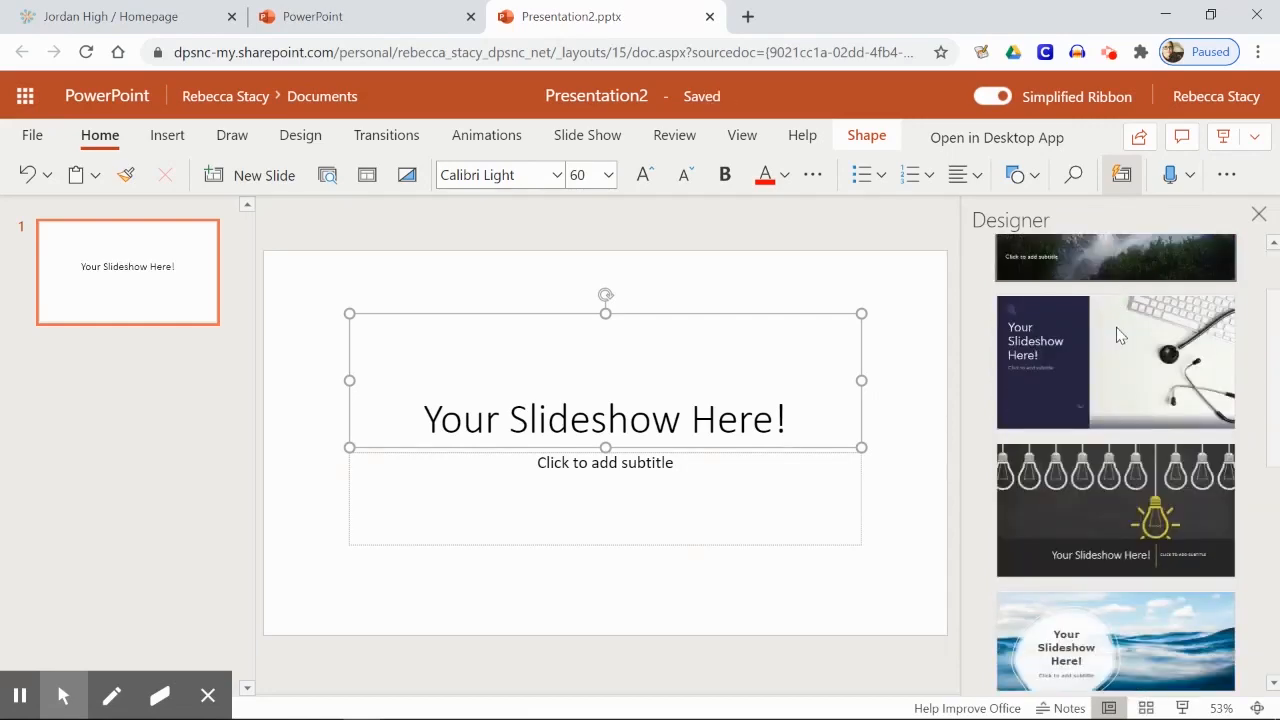
click(1115, 641)
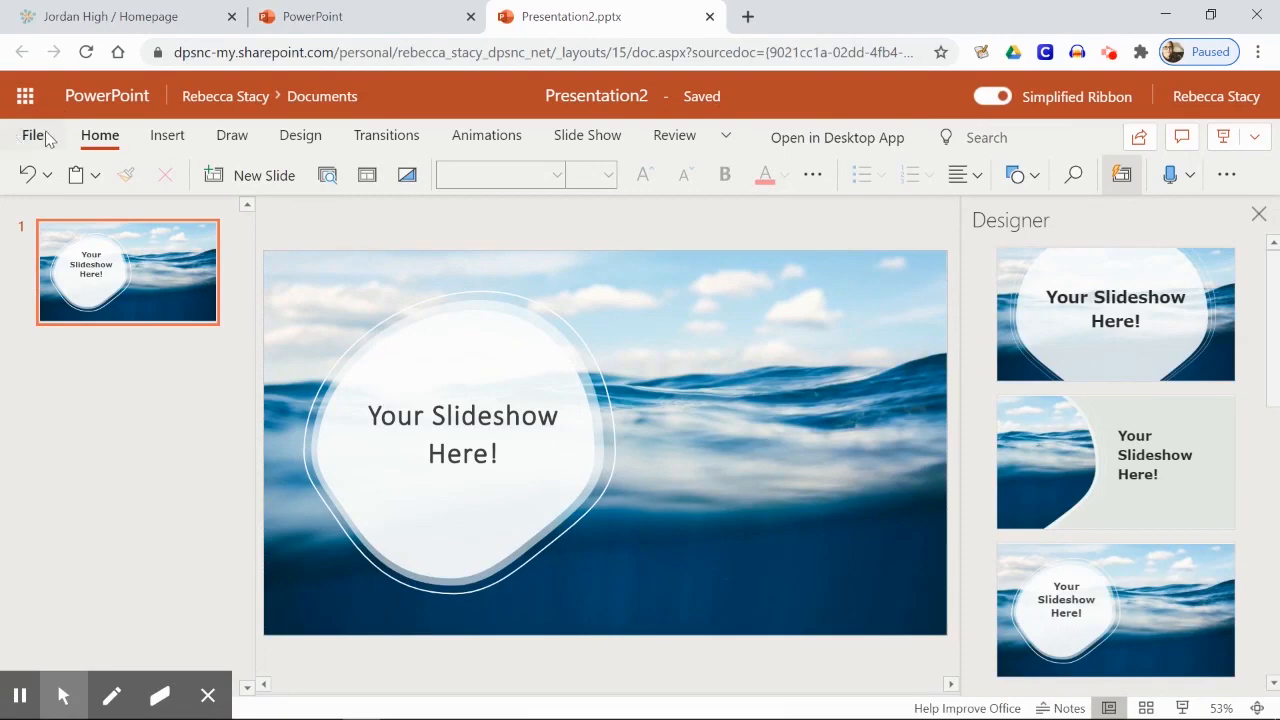
- Save a copy of the presentation named 'Your Slideshow here!' in Documents
click(34, 135)
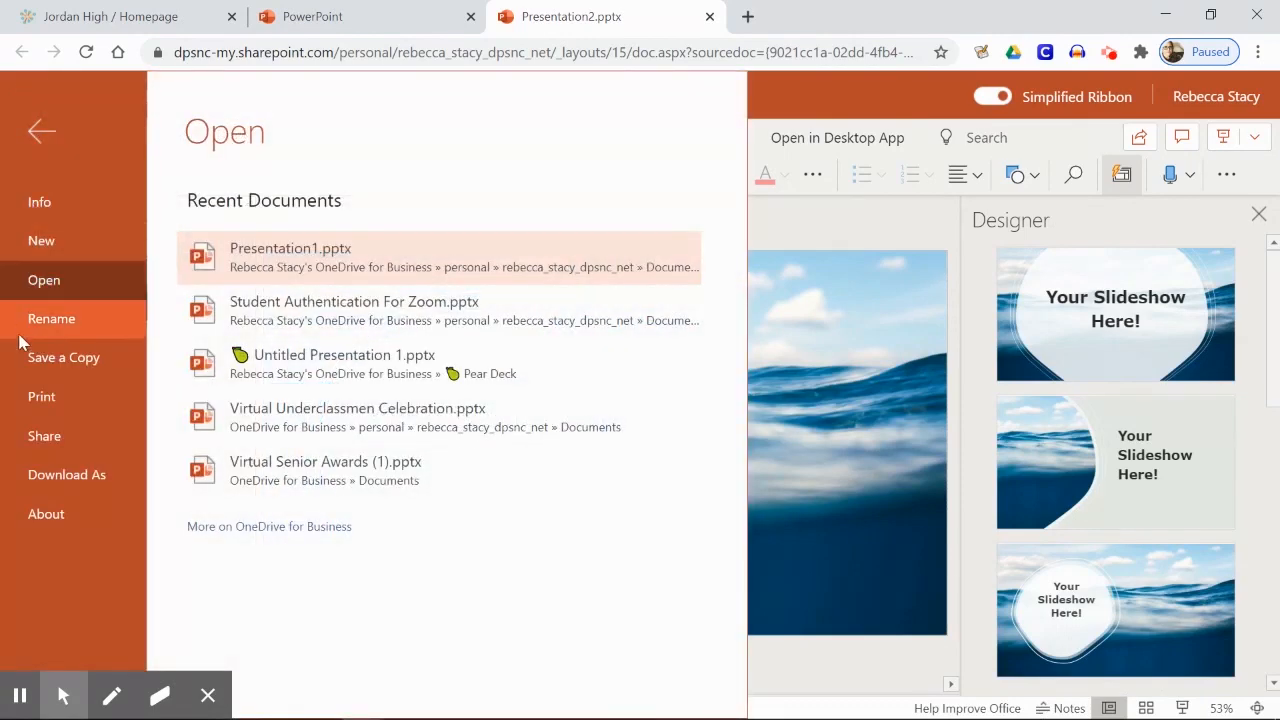
mouse_move(22, 363)
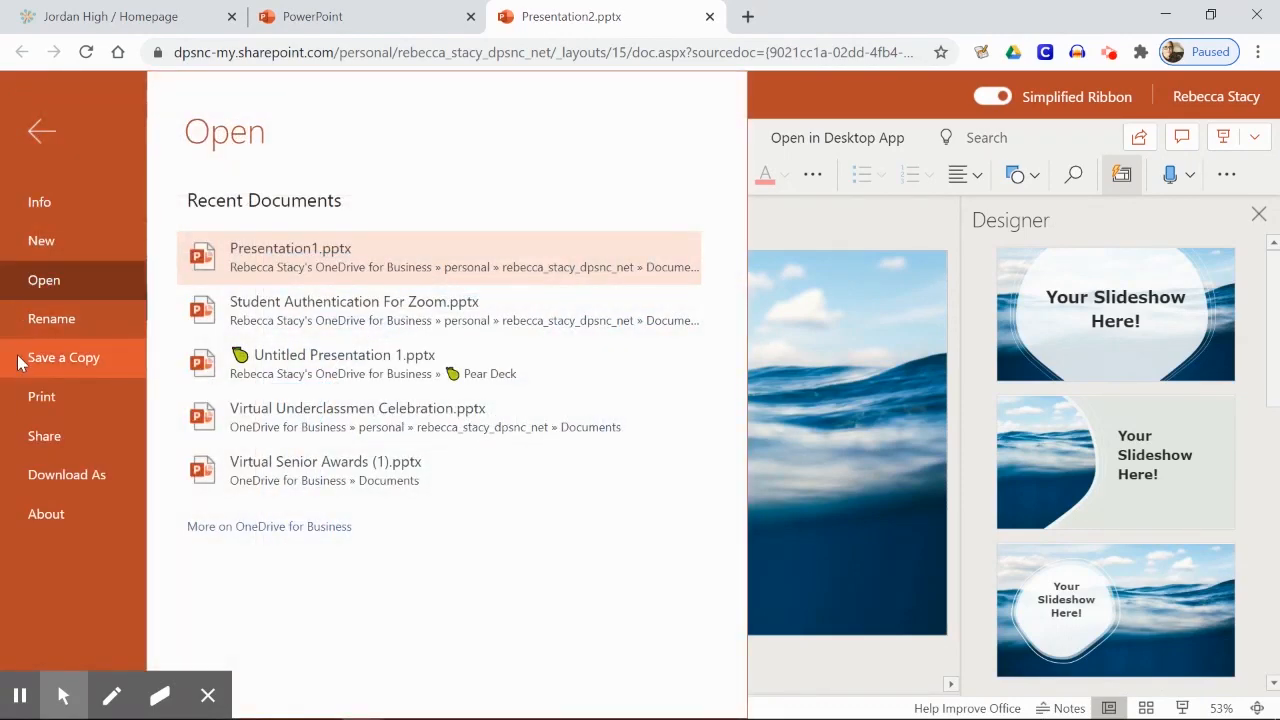
click(63, 357)
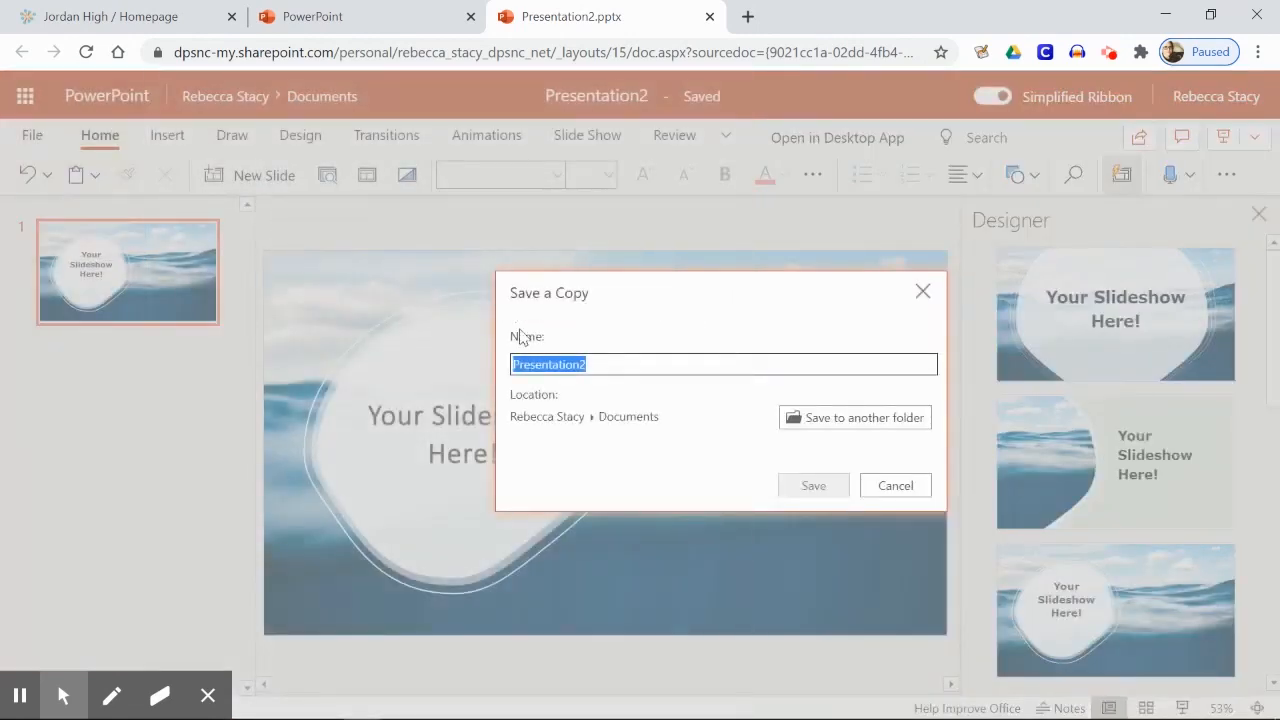
key(Delete)
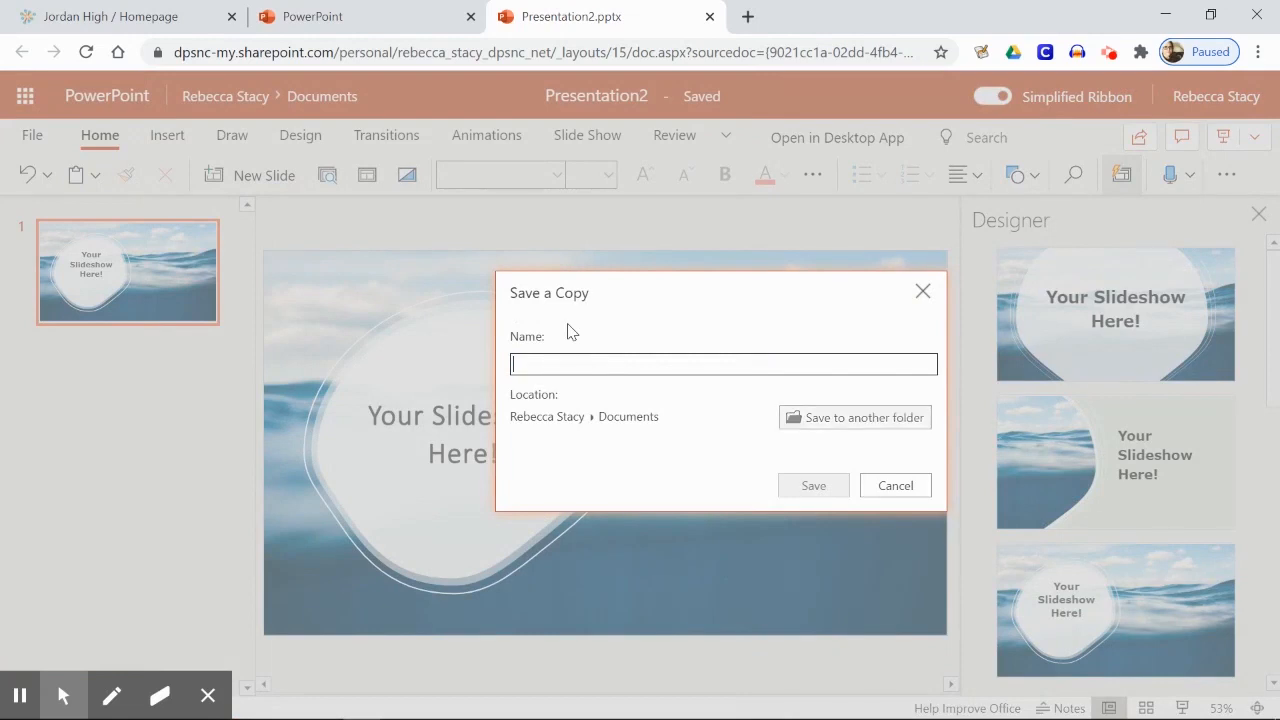
text(Your Slideshow here!)
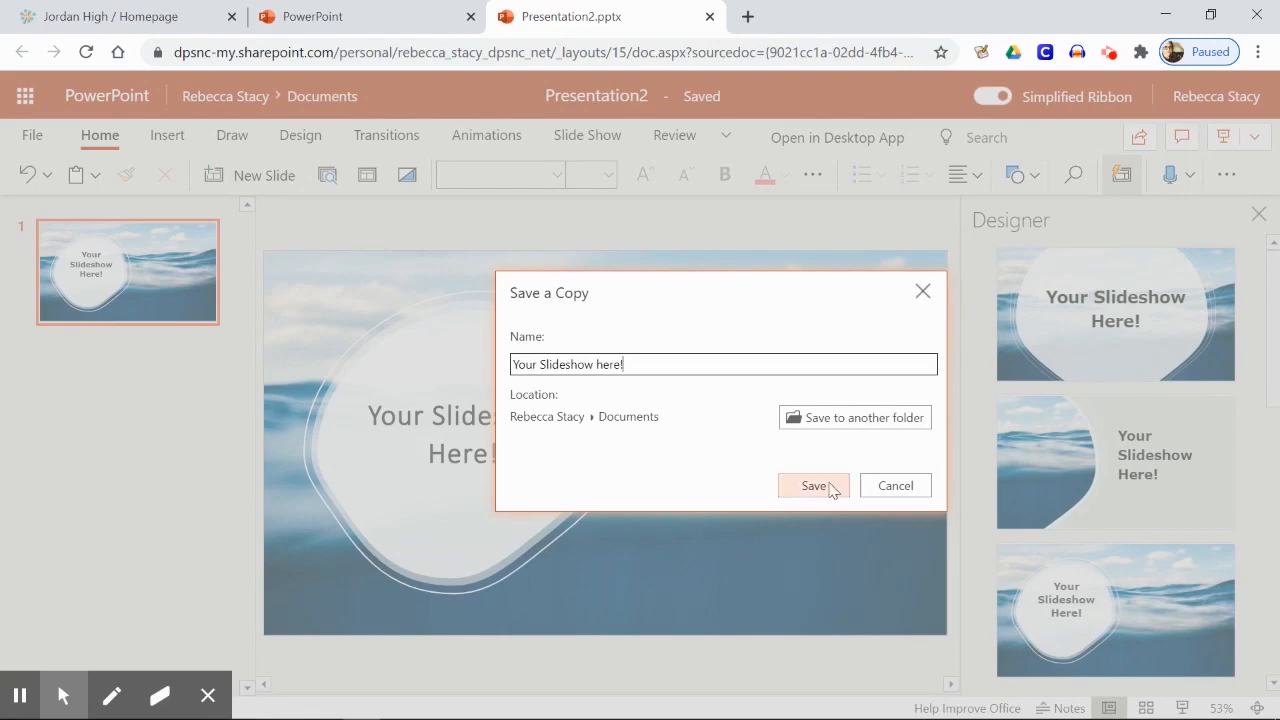
click(814, 485)
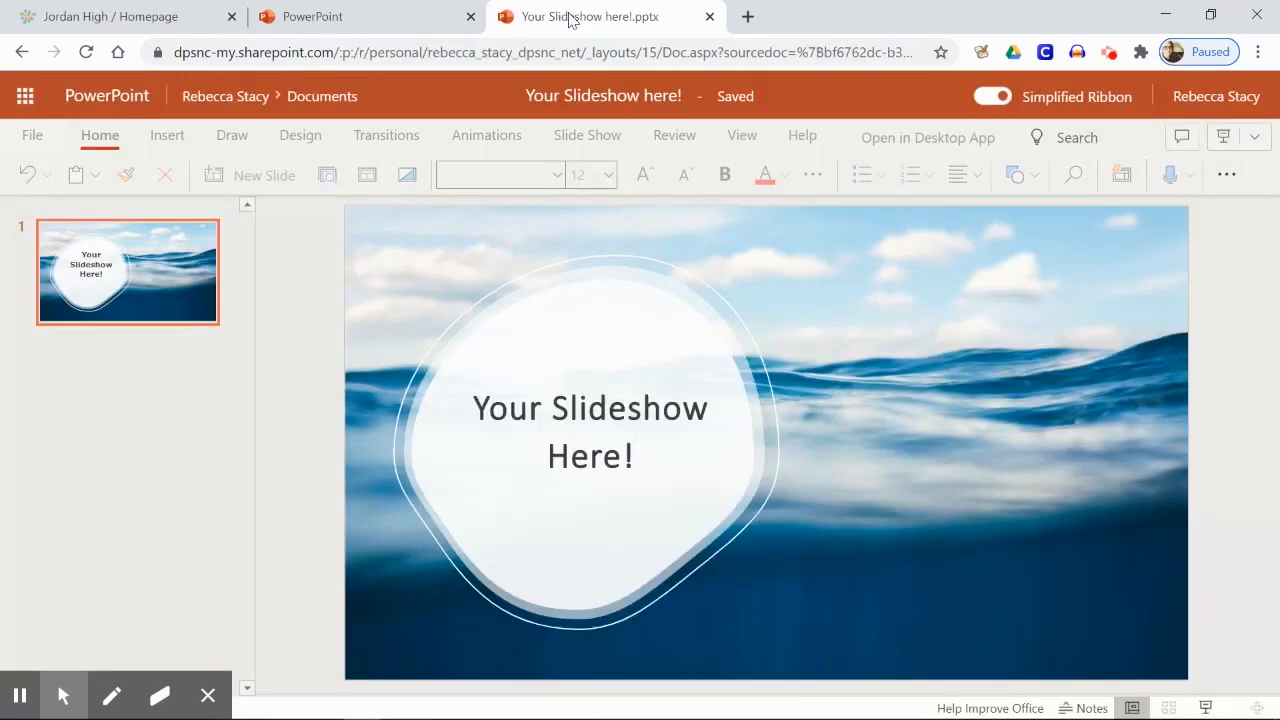